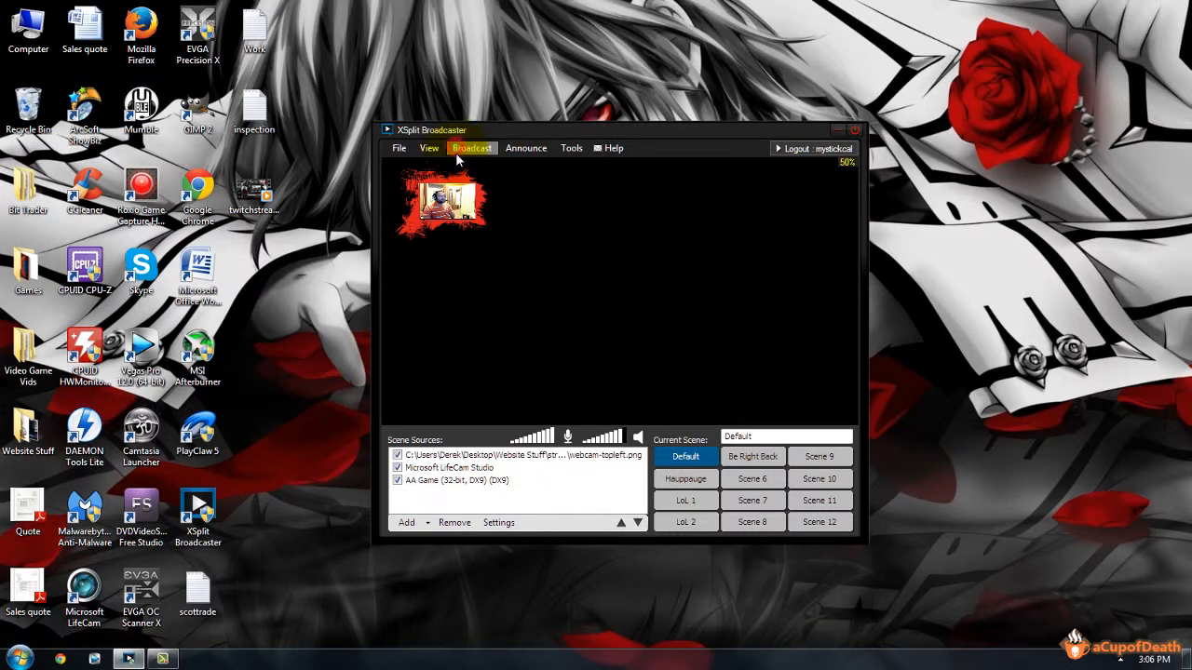
# Show the Broadcast menu's Add channel submenu of channel types.
pyautogui.click(471, 149)
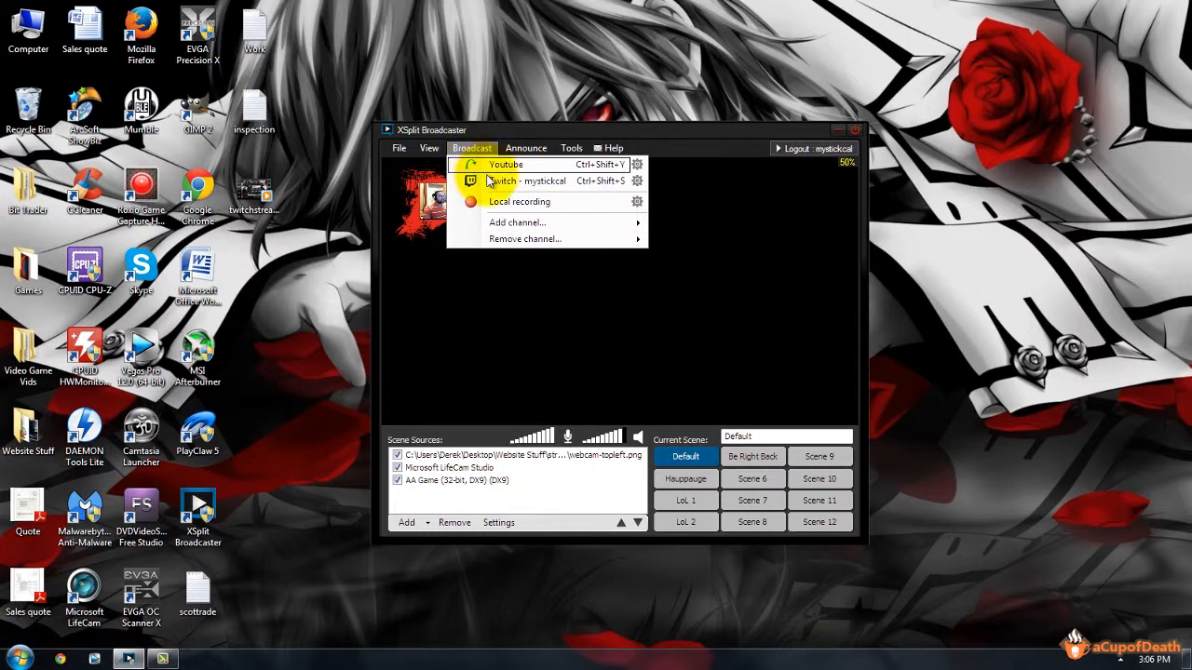
pyautogui.moveTo(507, 163)
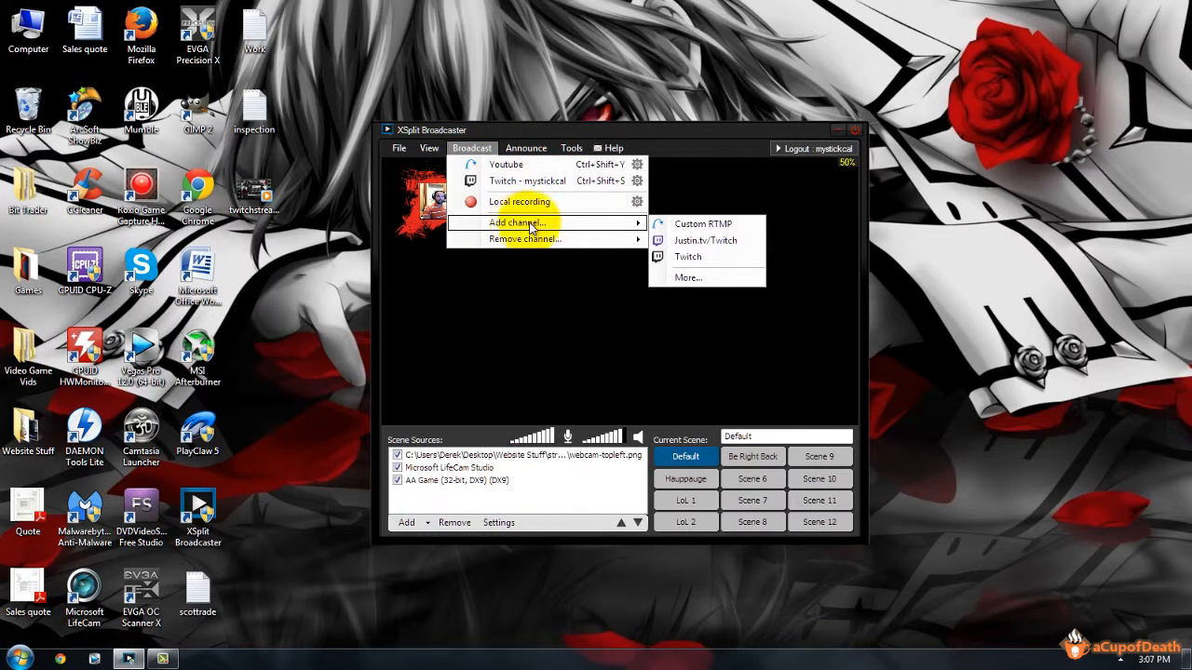
pyautogui.moveTo(687, 256)
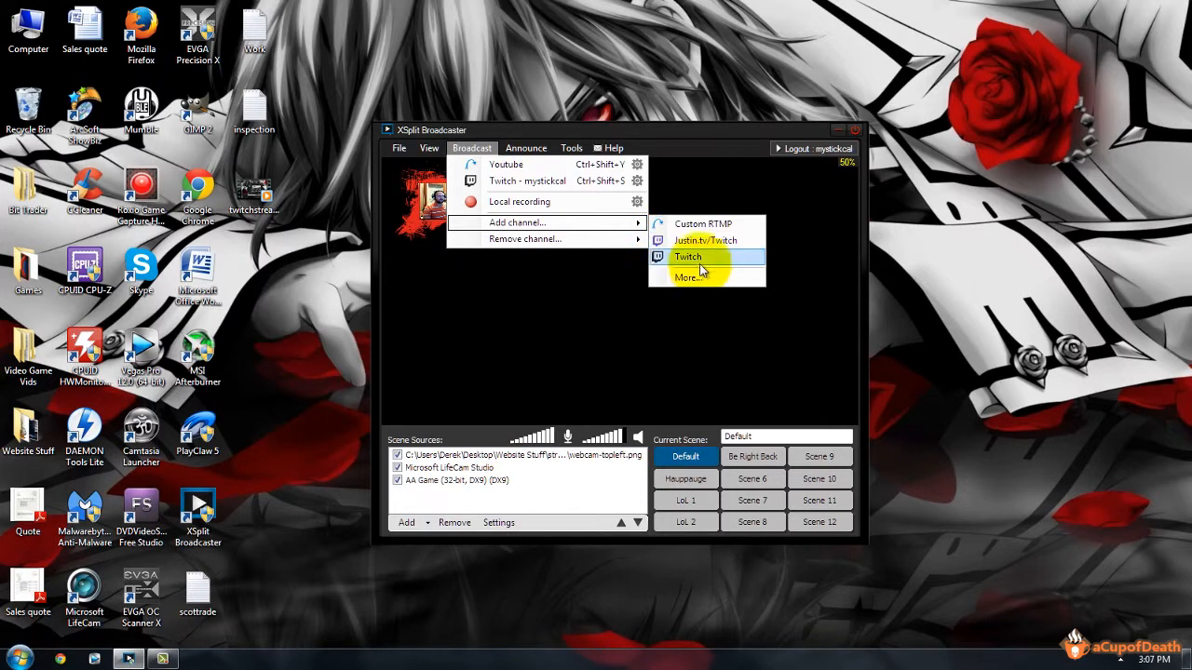
# Install the Custom RTMP plugin from the Broadcast Plugin Store and close the store.
pyautogui.click(687, 277)
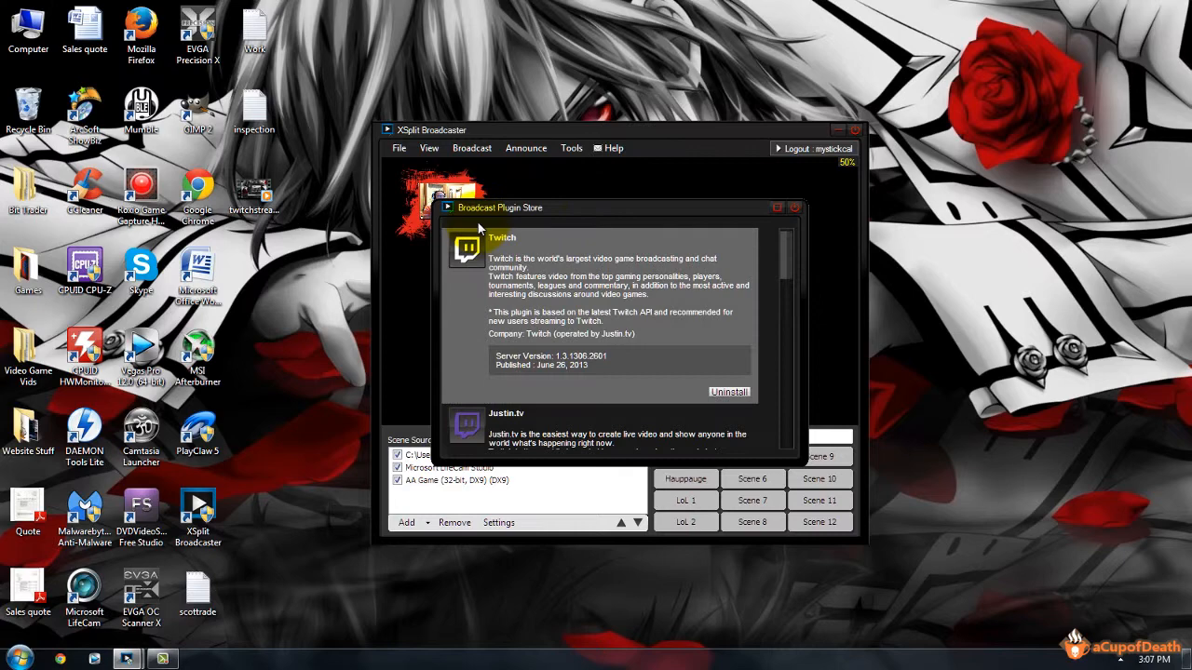
pyautogui.scroll(-3)
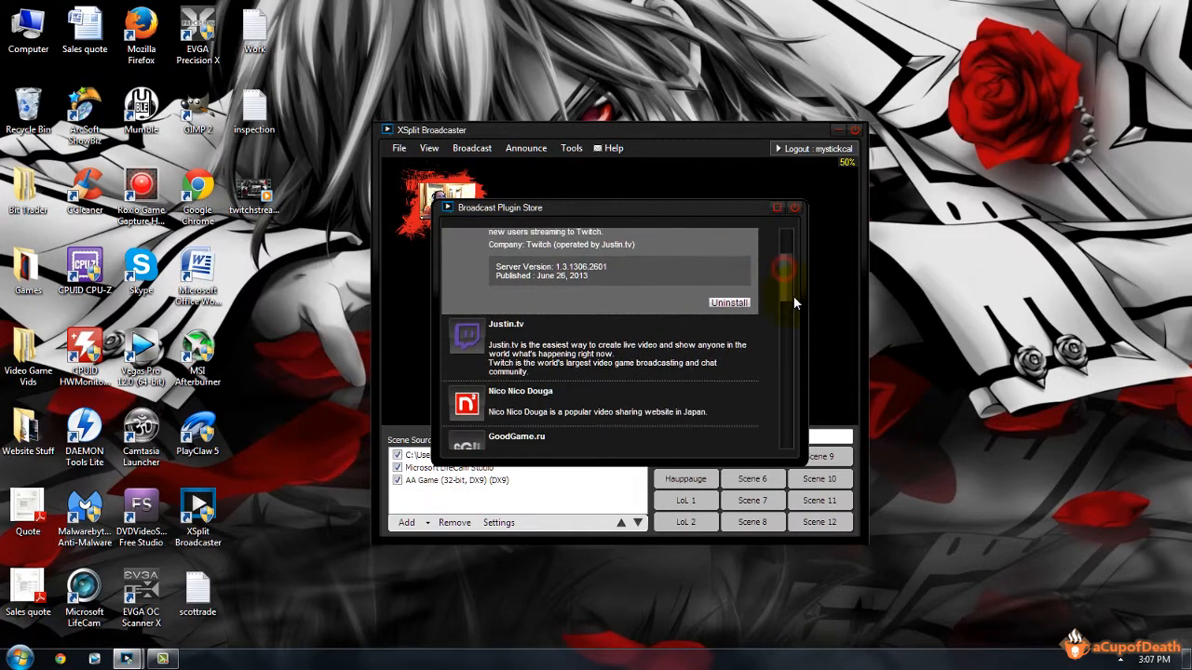
pyautogui.scroll(-3)
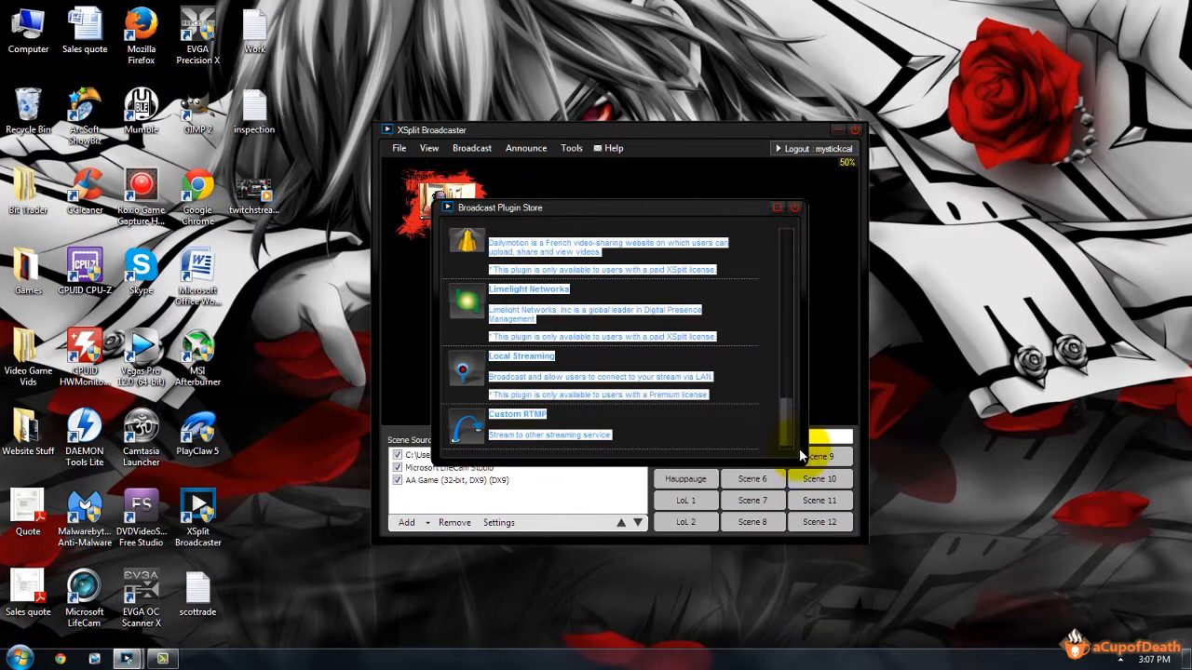
pyautogui.click(517, 424)
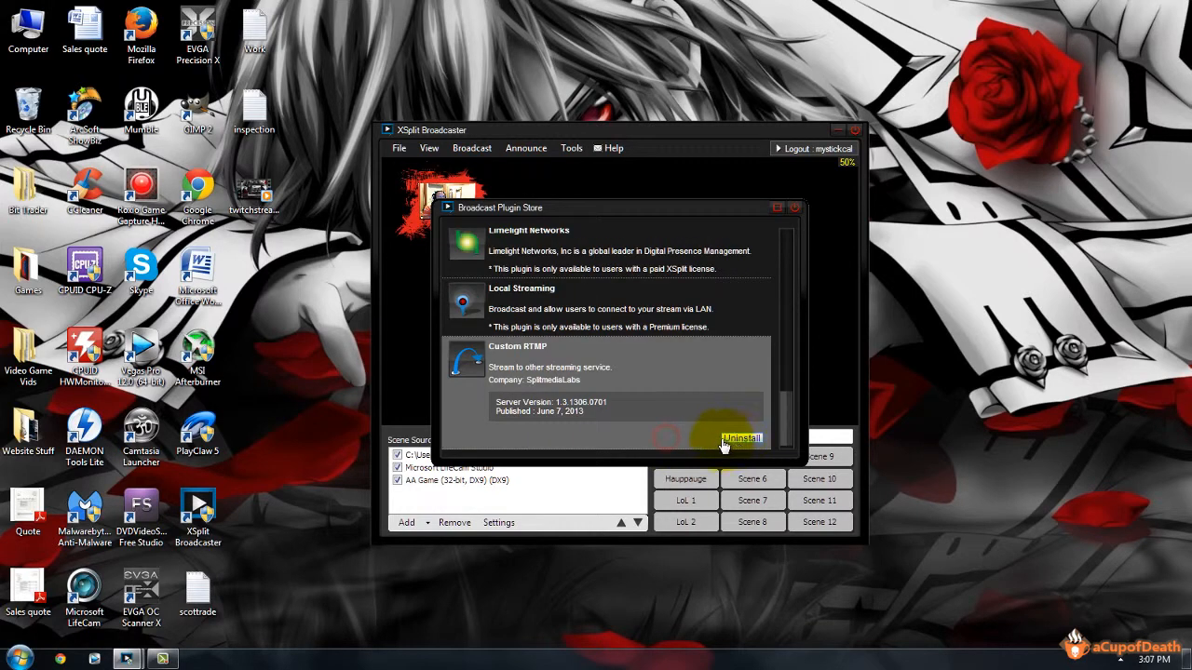
pyautogui.moveTo(797, 218)
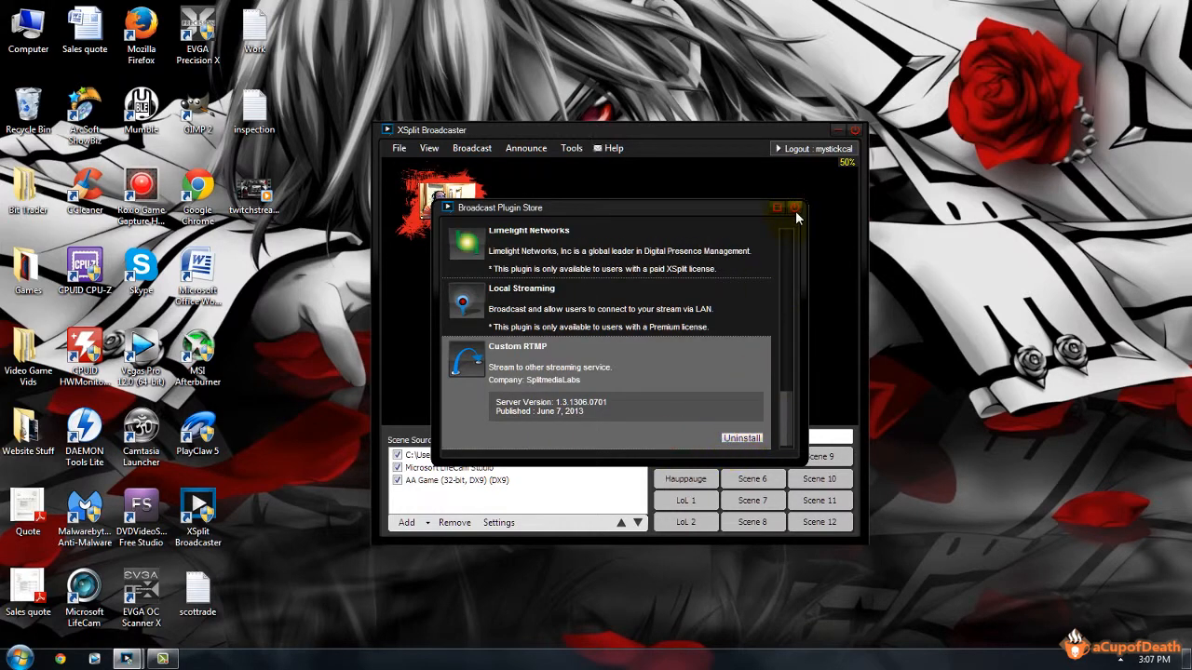
pyautogui.click(471, 149)
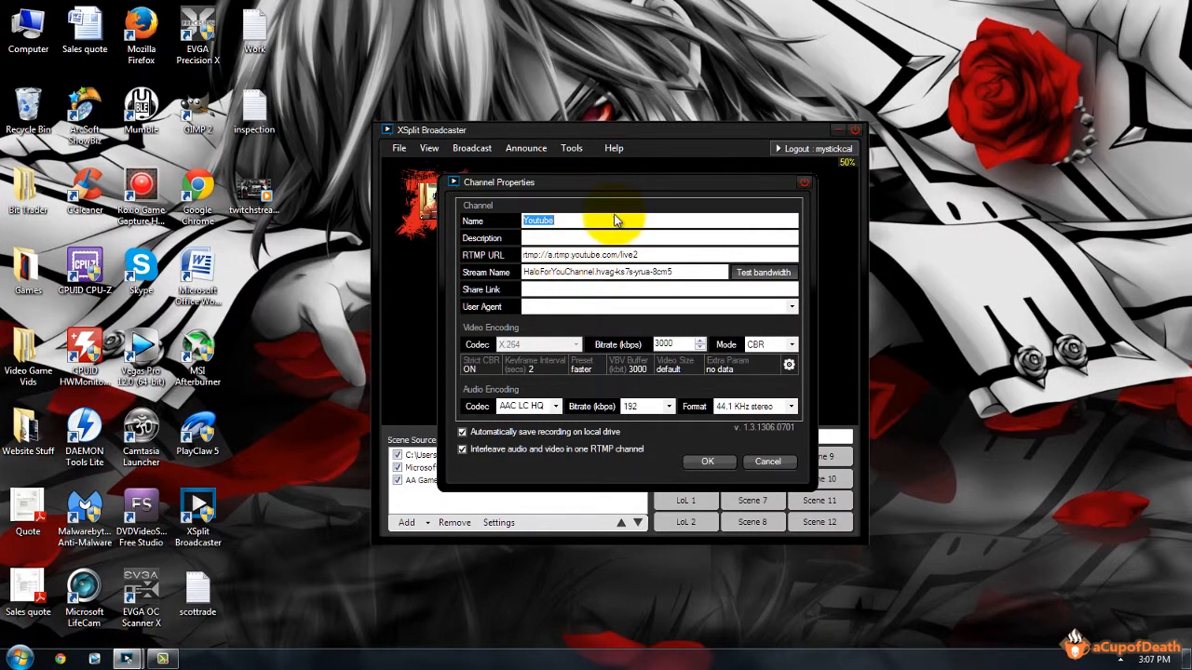
pyautogui.moveTo(632, 194)
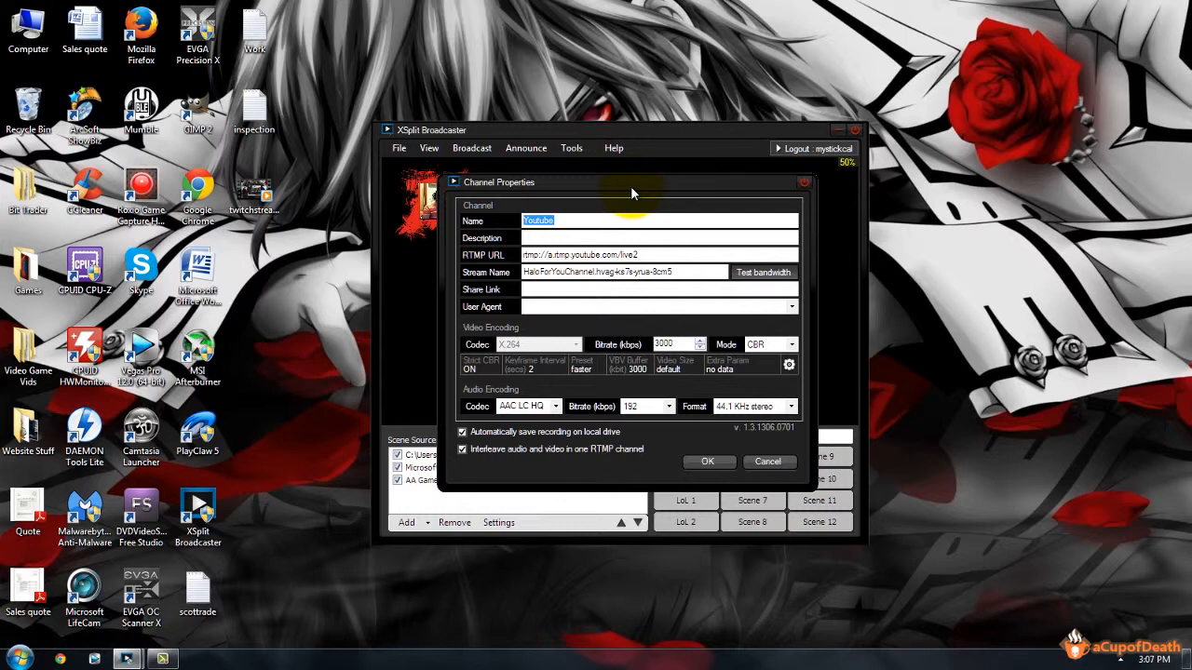
pyautogui.moveTo(639, 197)
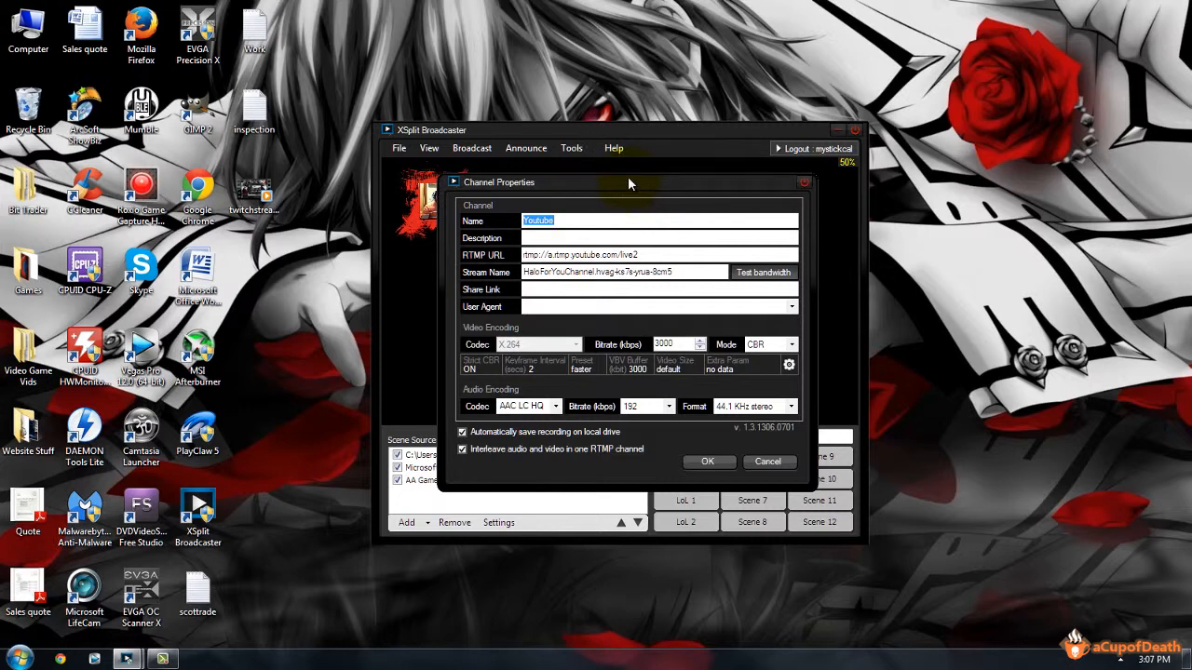
pyautogui.moveTo(626, 186)
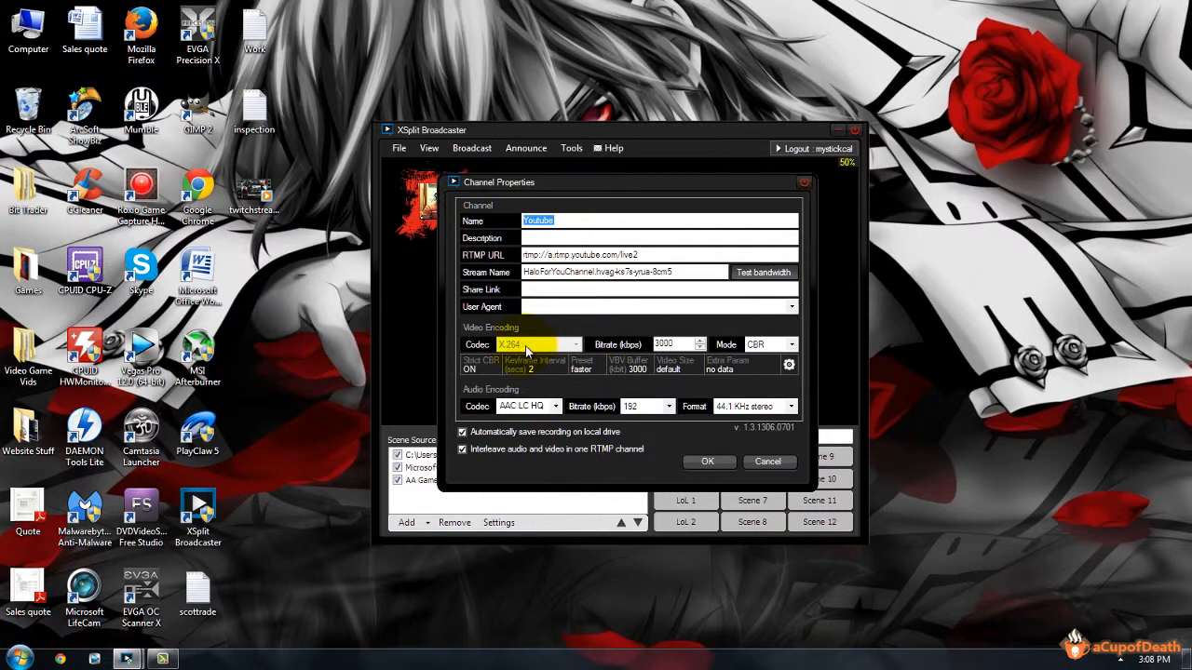
# Review the channel's video codec, keeping X264 for 3000 kbps CBR encoding.
pyautogui.click(666, 342)
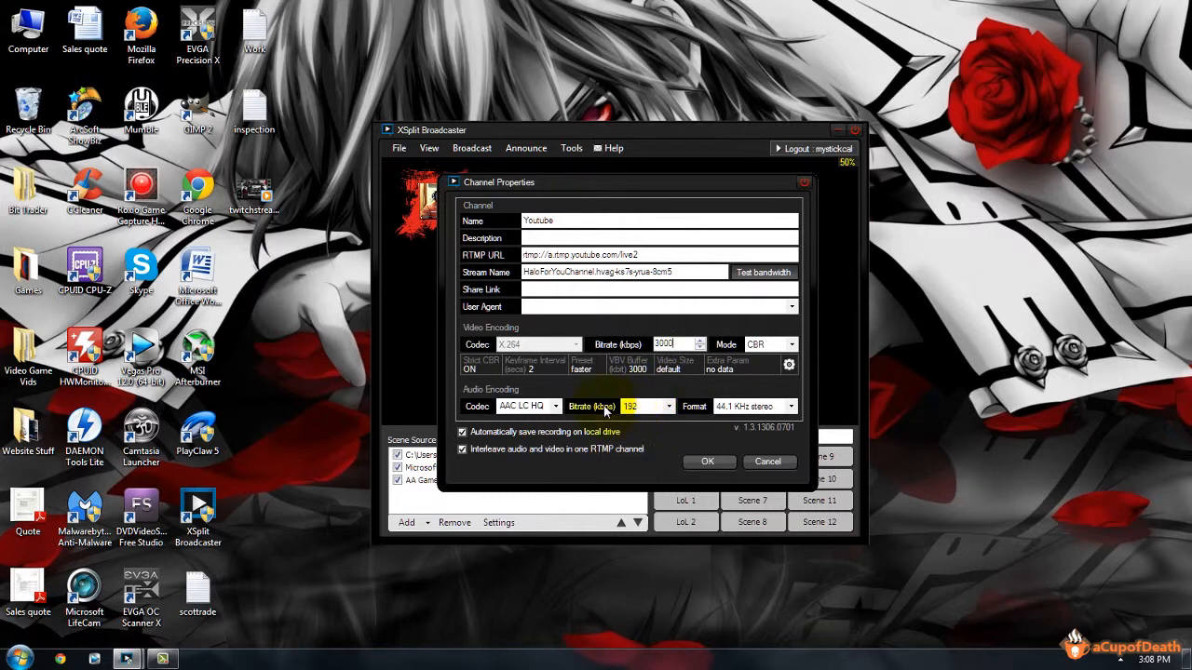
pyautogui.moveTo(678, 415)
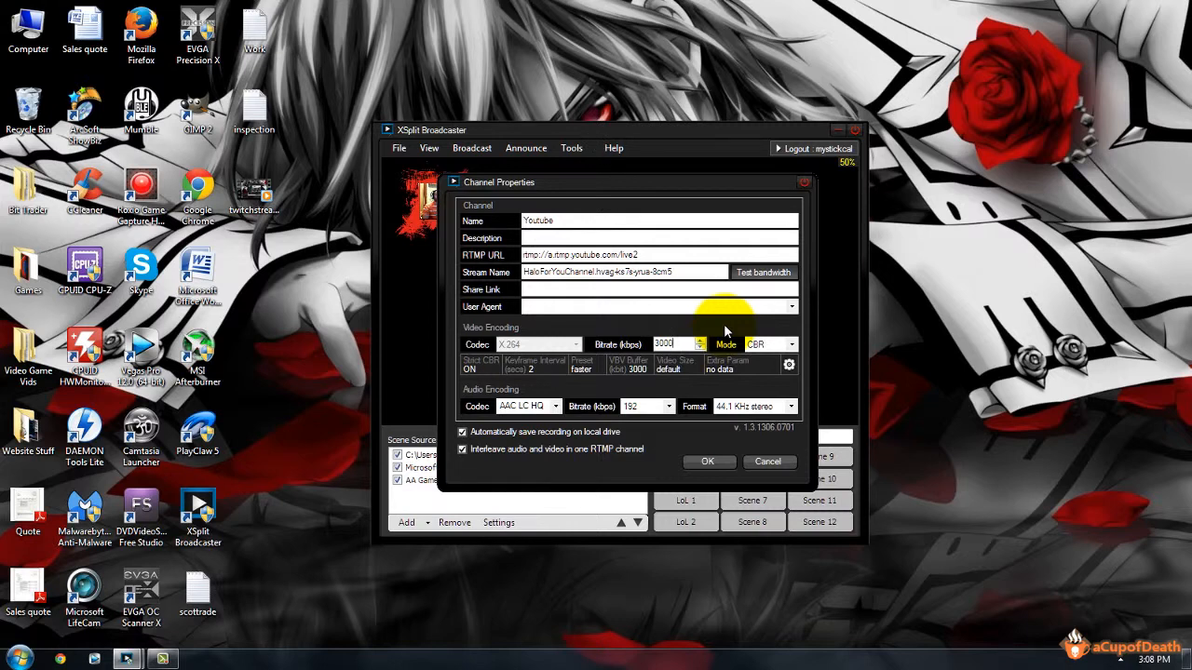
pyautogui.moveTo(724, 328)
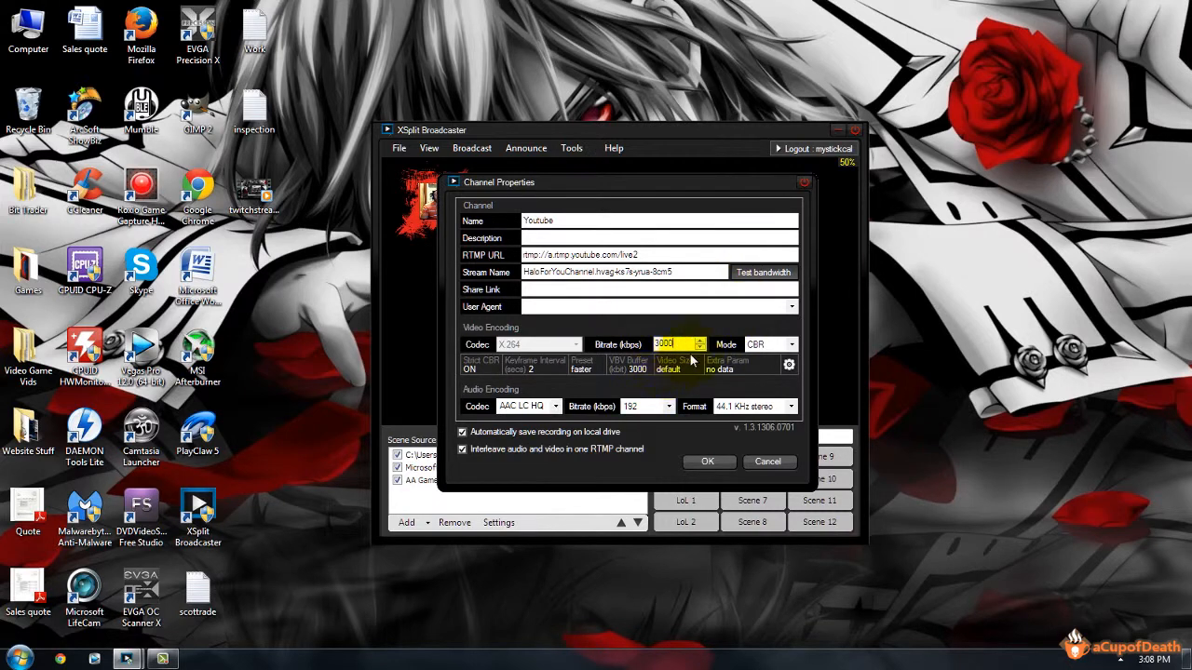
pyautogui.moveTo(696, 344)
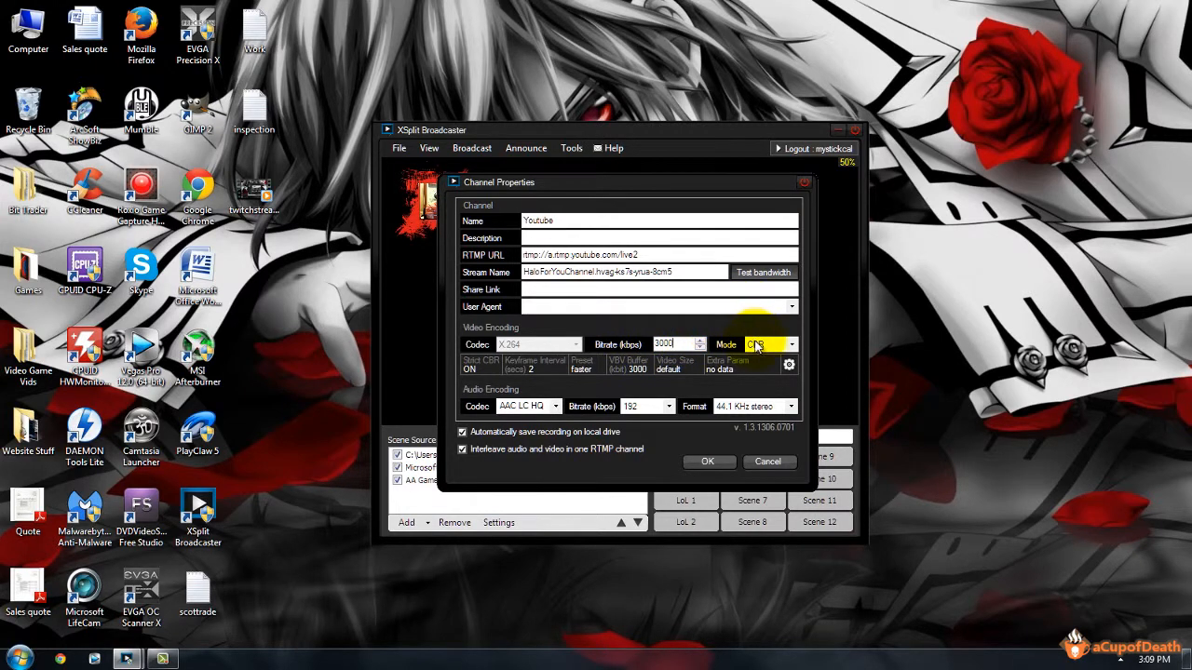
pyautogui.click(767, 344)
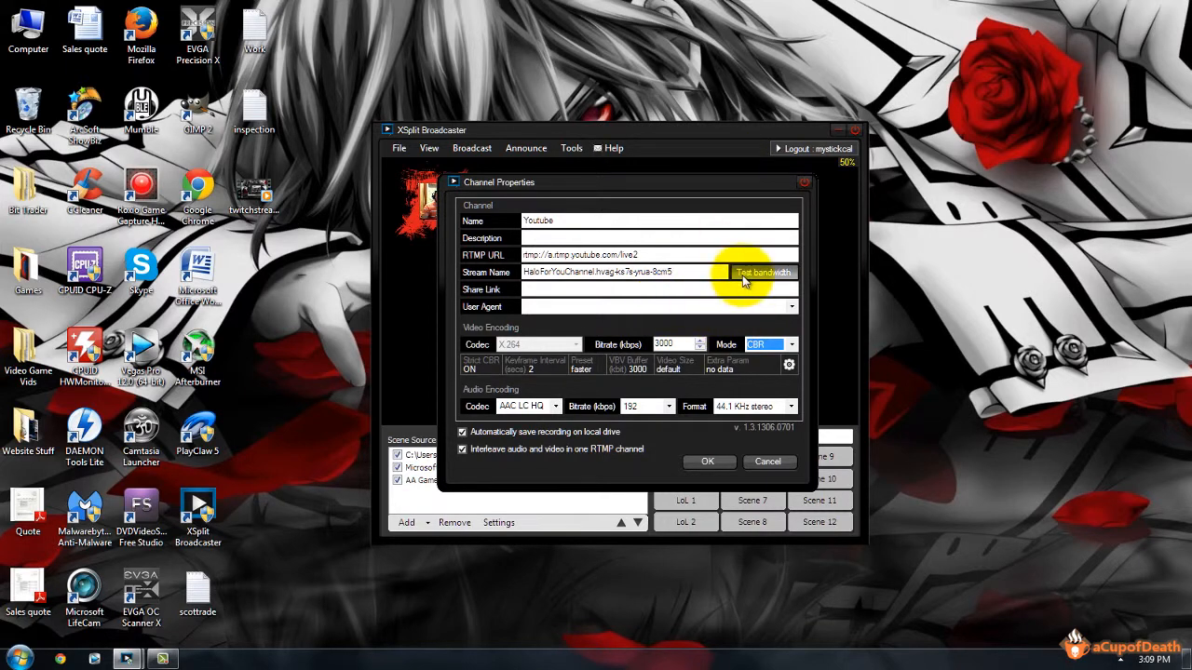
pyautogui.moveTo(791, 357)
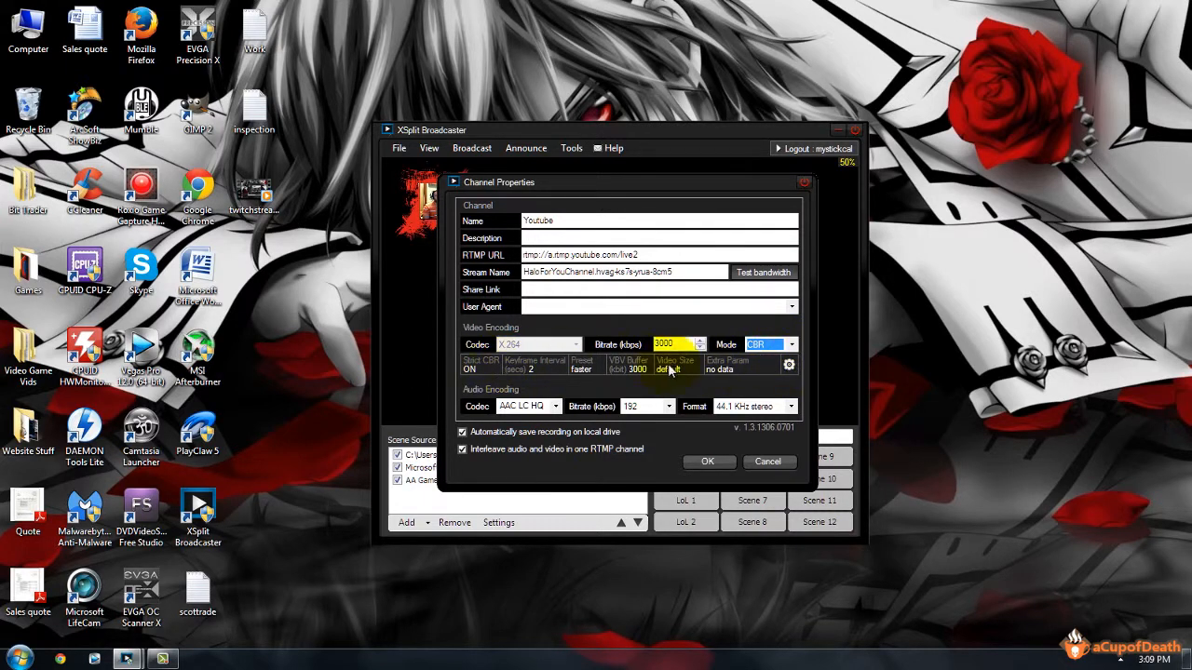
pyautogui.click(789, 363)
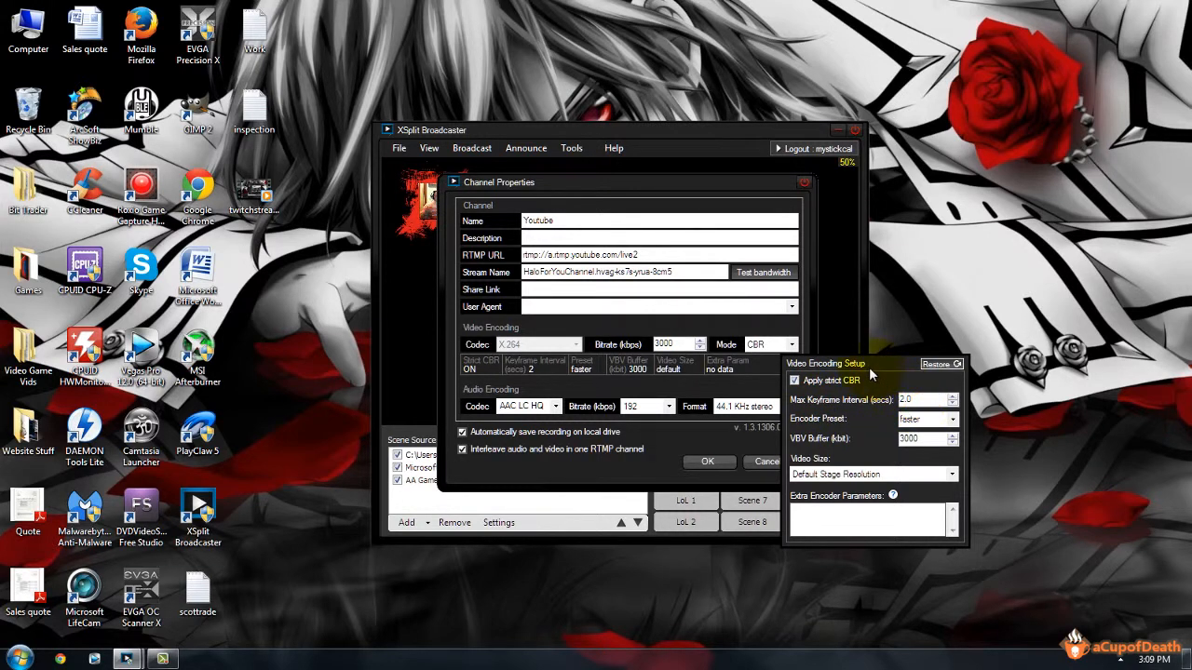
# Select the current value of an encoding field in Video Encoding Setup.
pyautogui.tripleClick(921, 398)
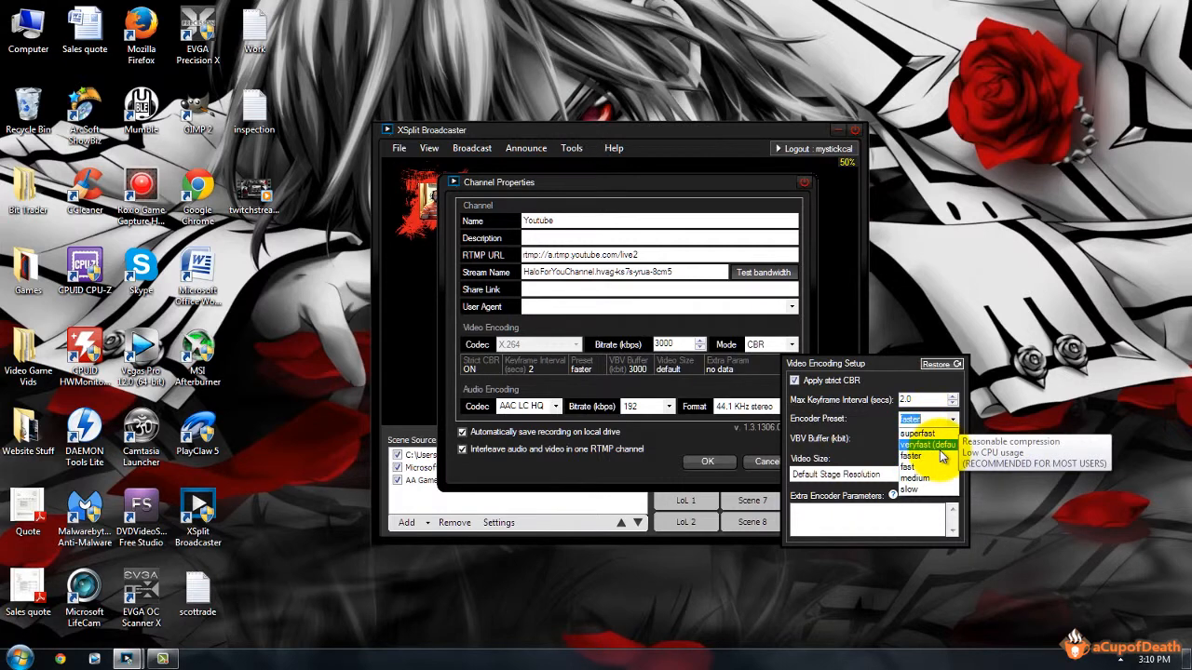
pyautogui.moveTo(931, 466)
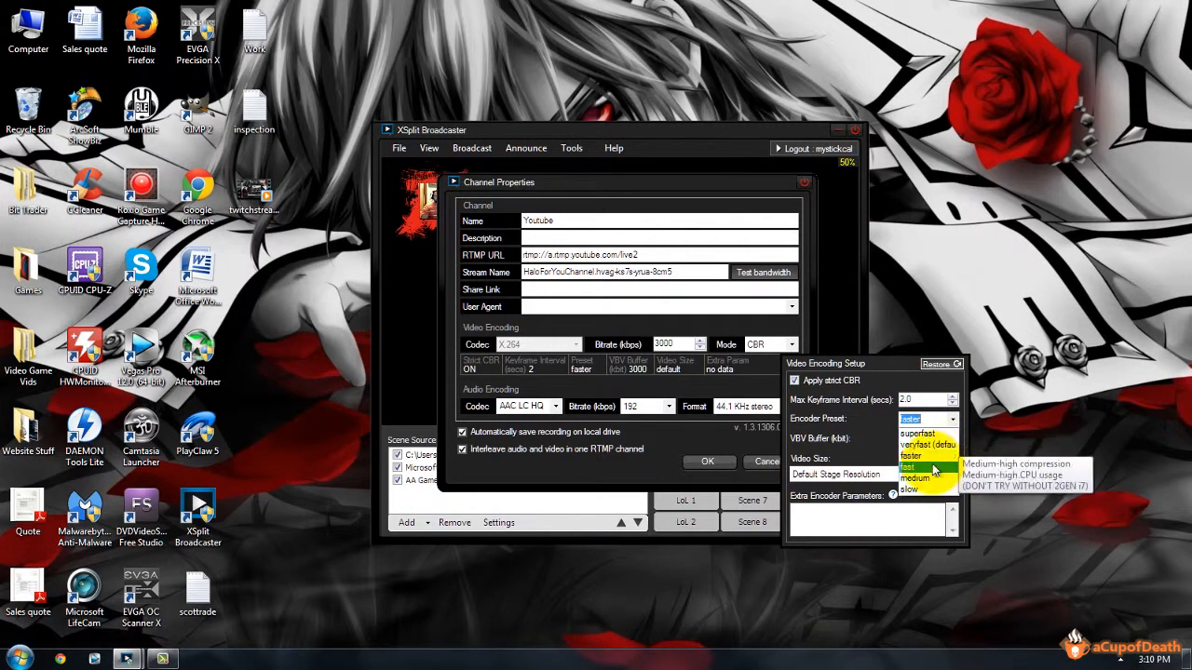
pyautogui.moveTo(928, 443)
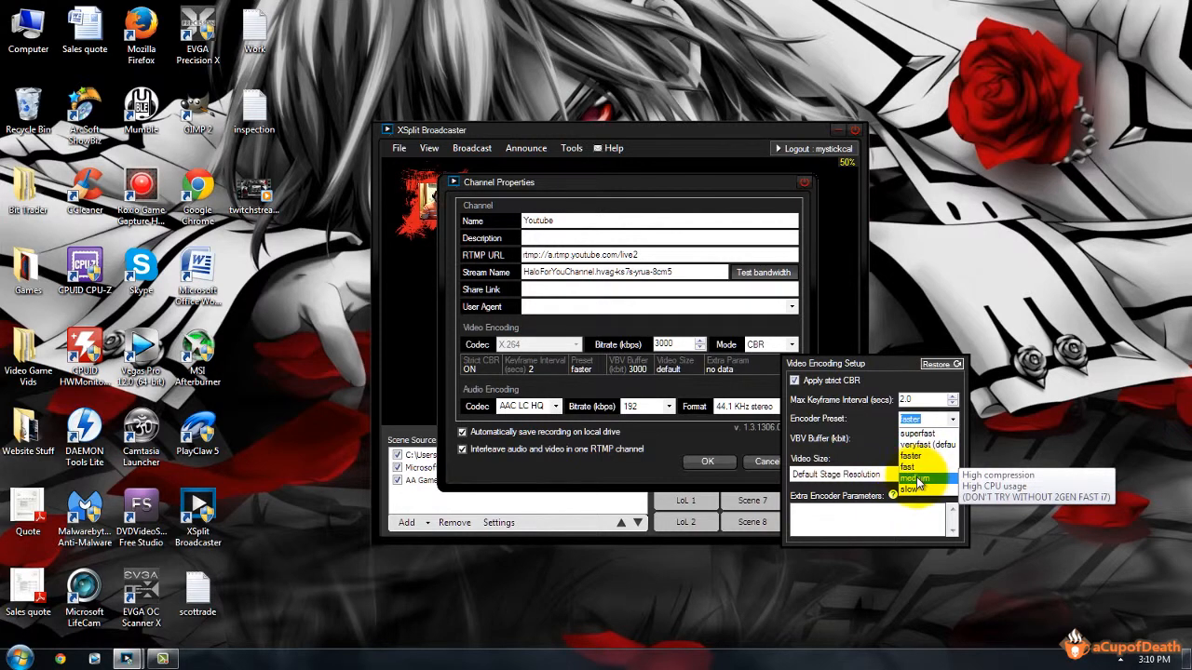
pyautogui.moveTo(914, 467)
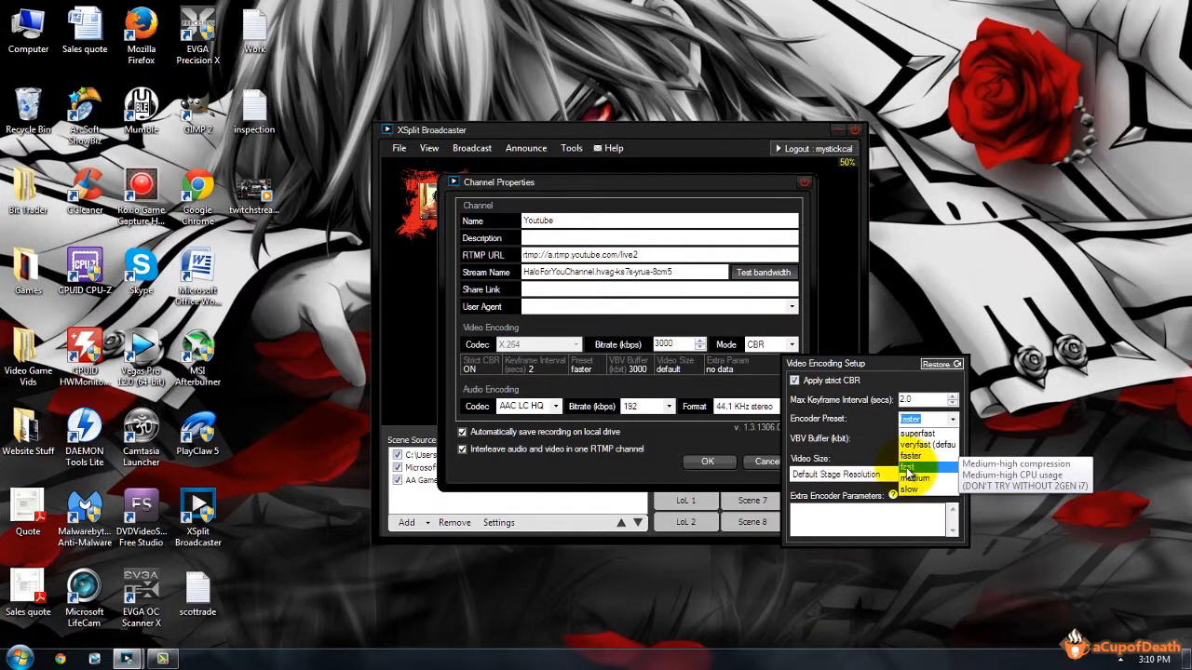
pyautogui.moveTo(916, 479)
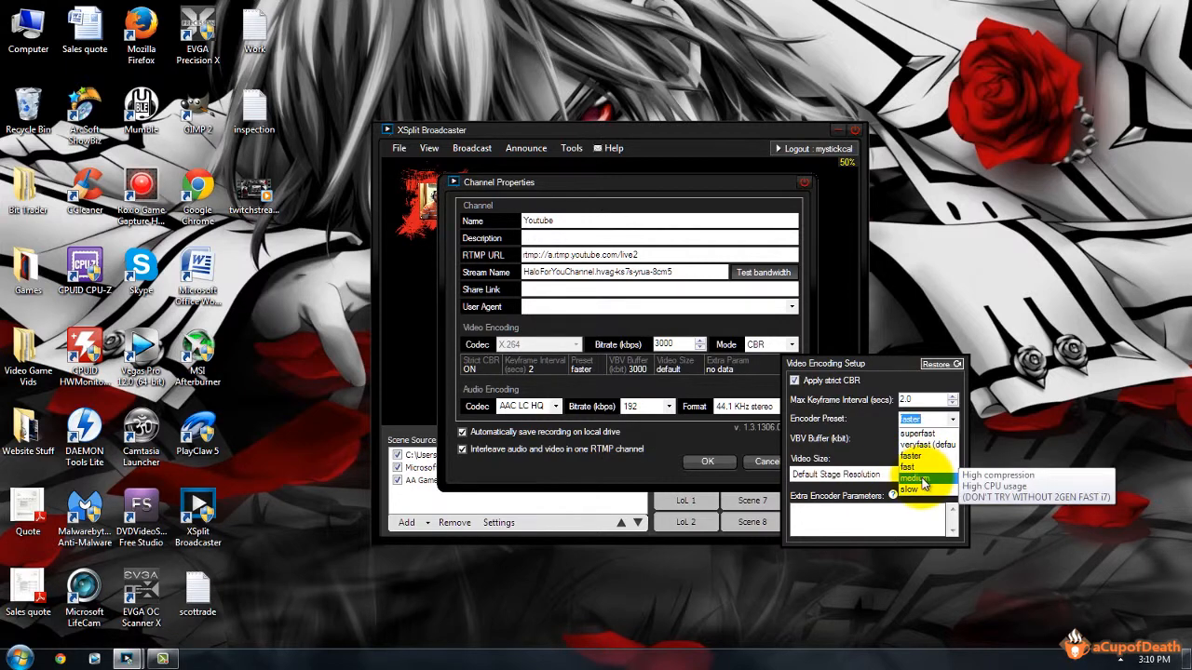
pyautogui.moveTo(934, 480)
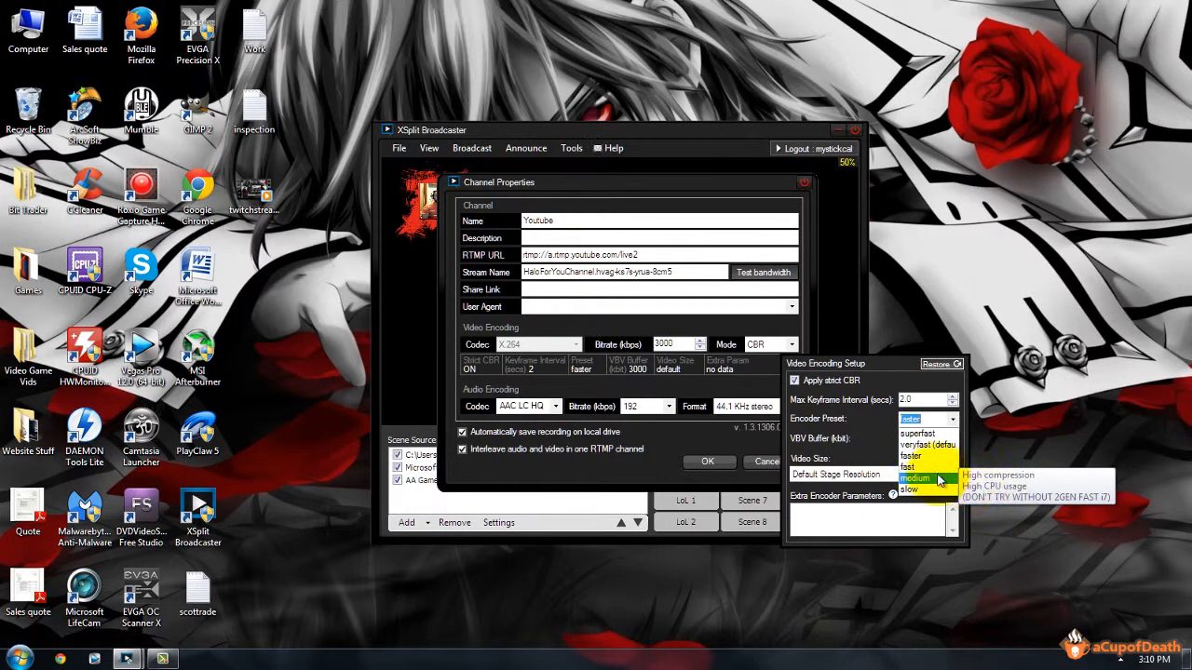
pyautogui.moveTo(910, 467)
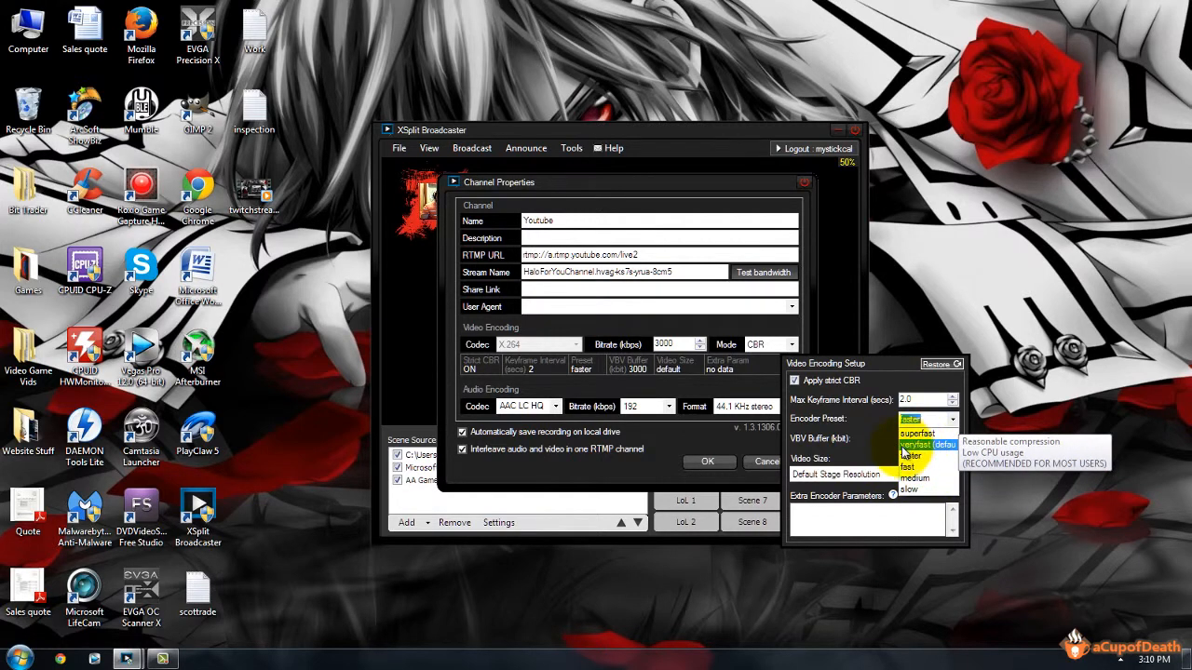
pyautogui.moveTo(908, 457)
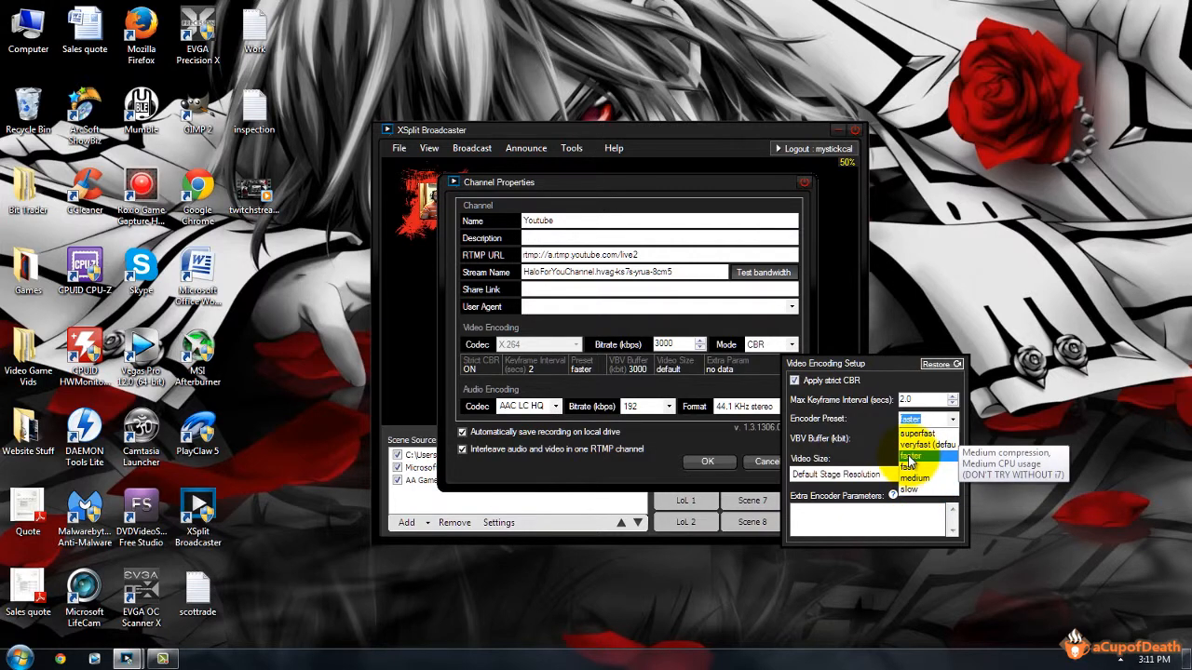
pyautogui.moveTo(922, 465)
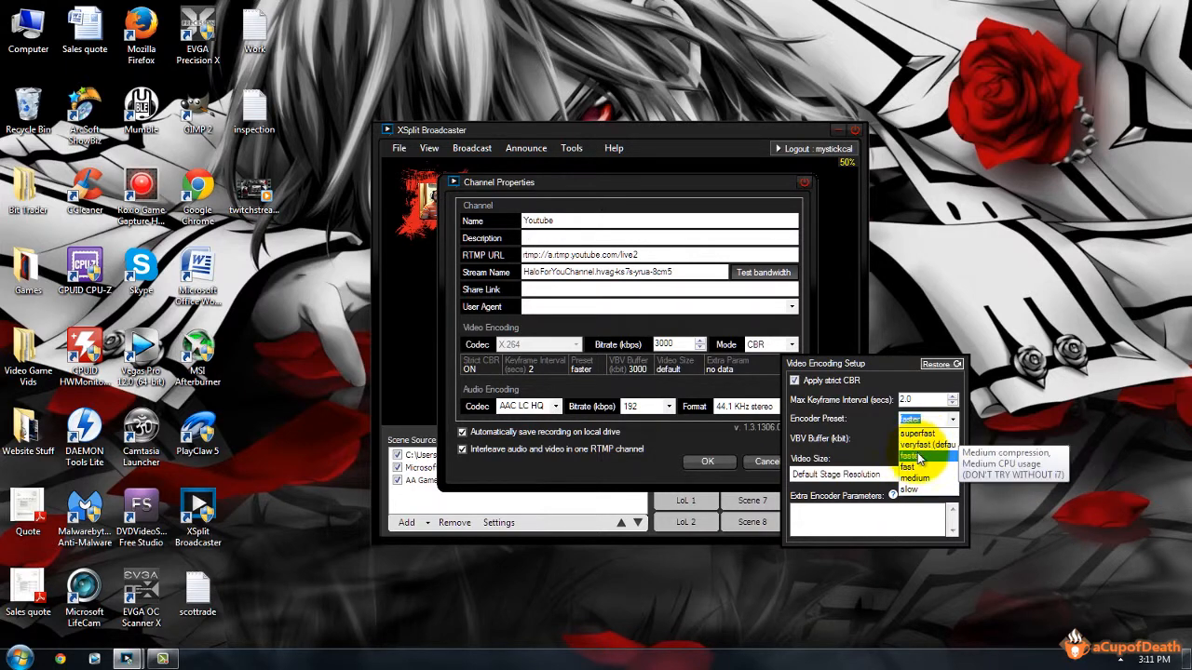
pyautogui.moveTo(927, 445)
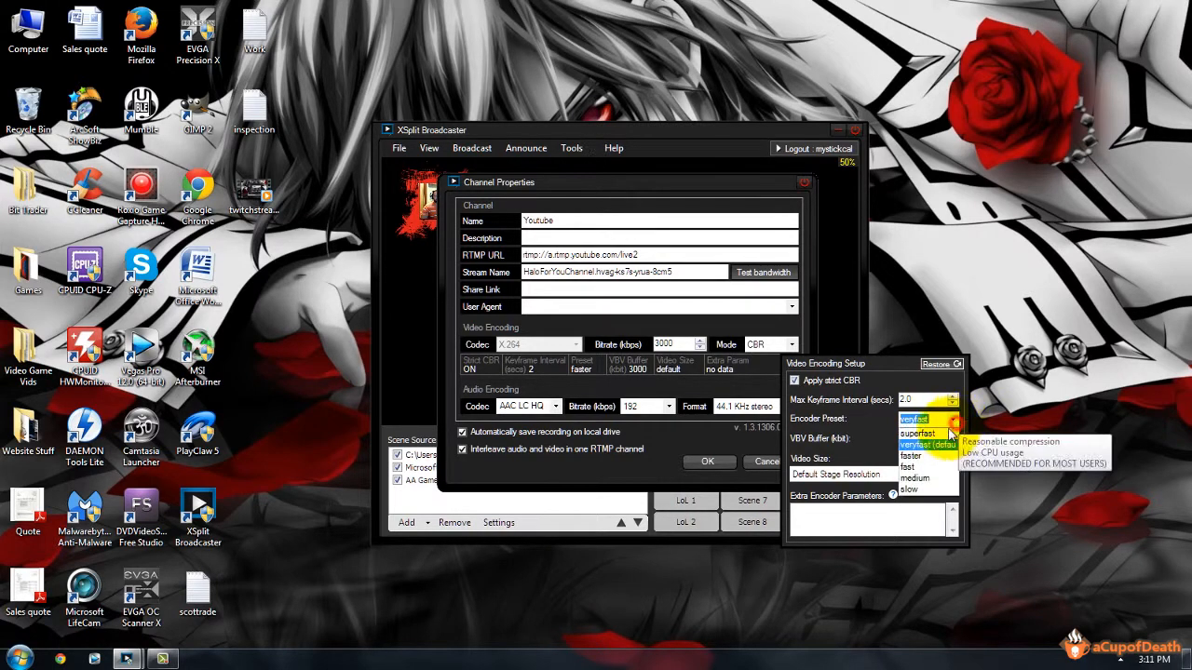
pyautogui.moveTo(910, 466)
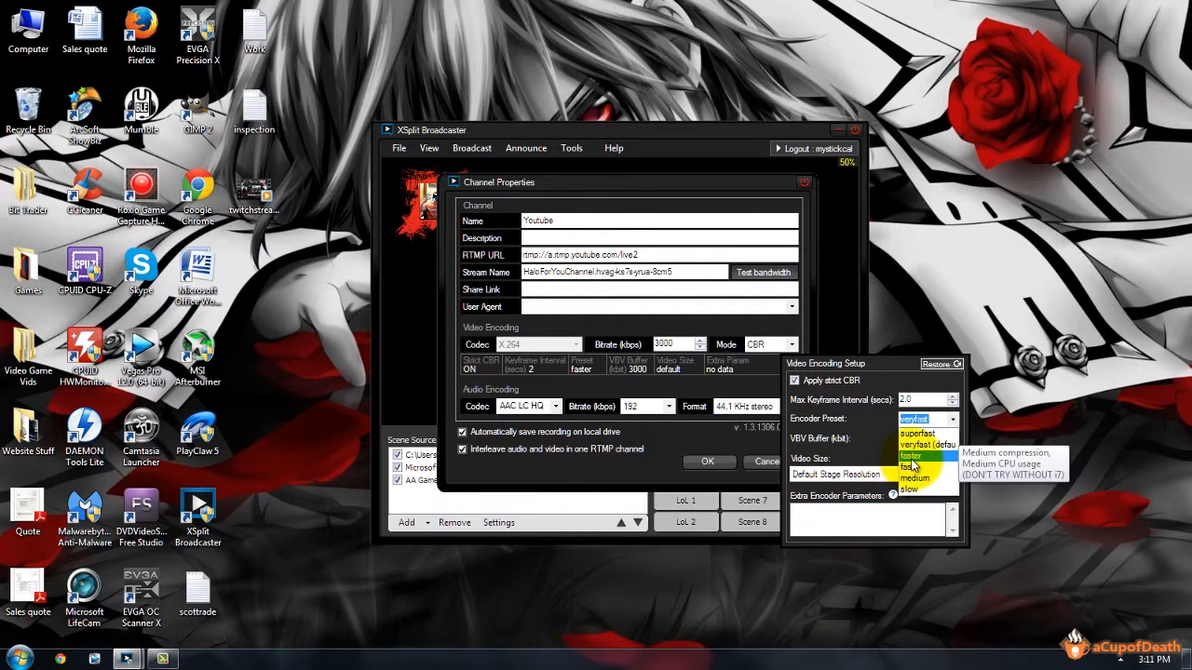
pyautogui.moveTo(912, 466)
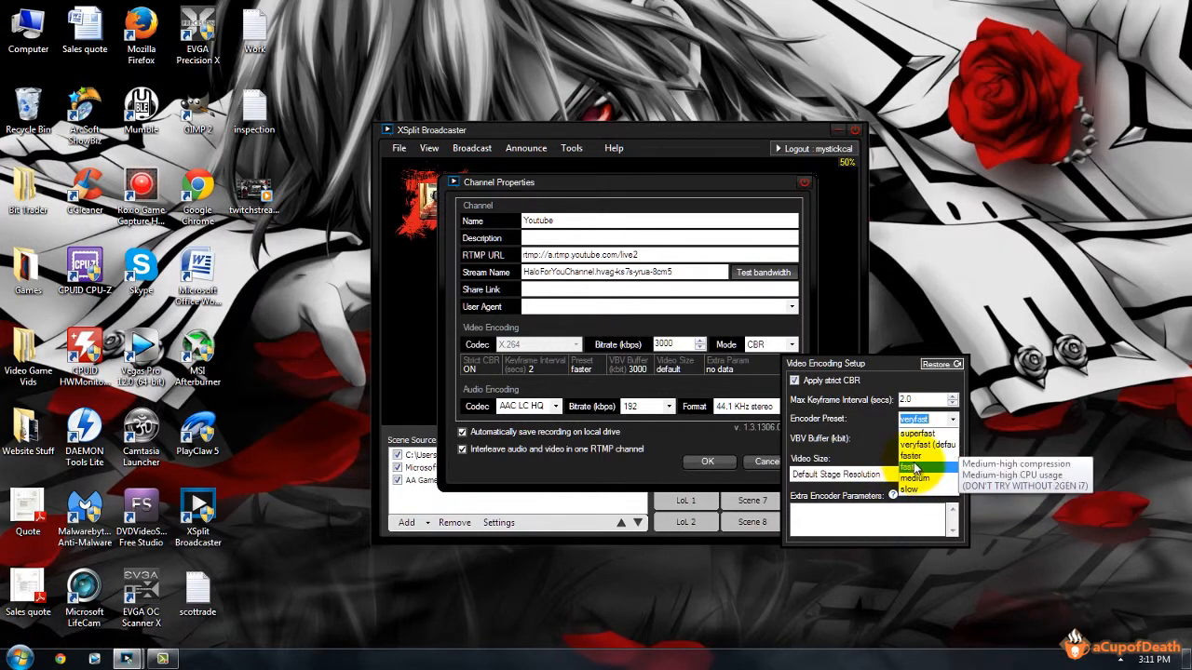
pyautogui.moveTo(908, 488)
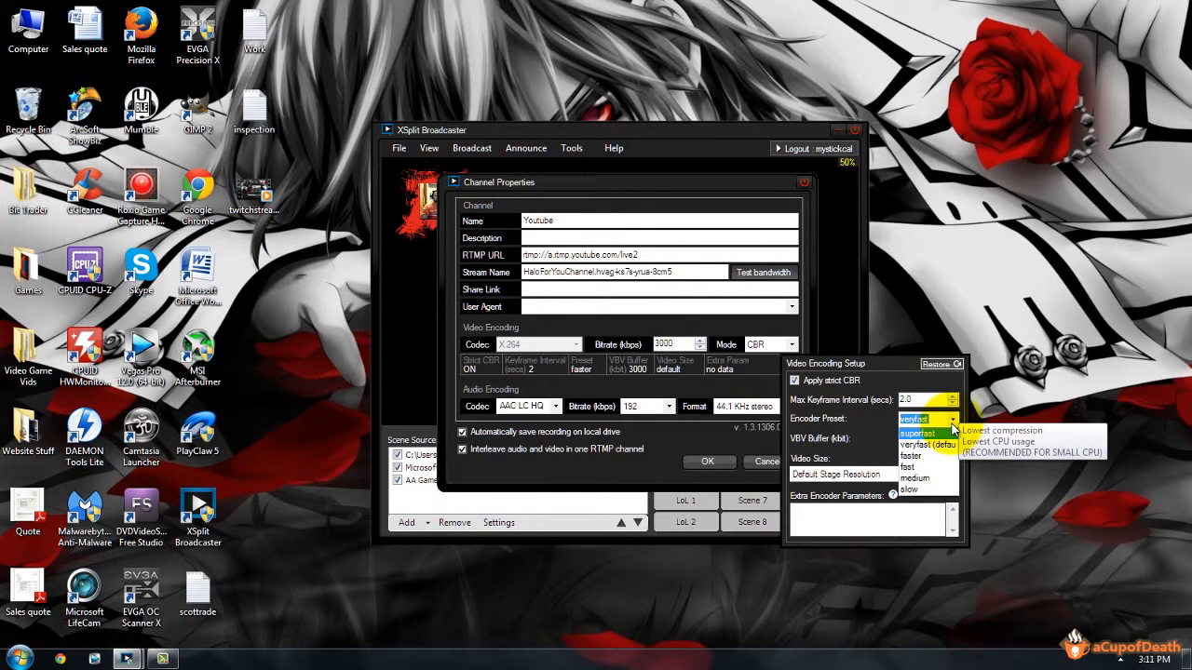
pyautogui.moveTo(954, 426)
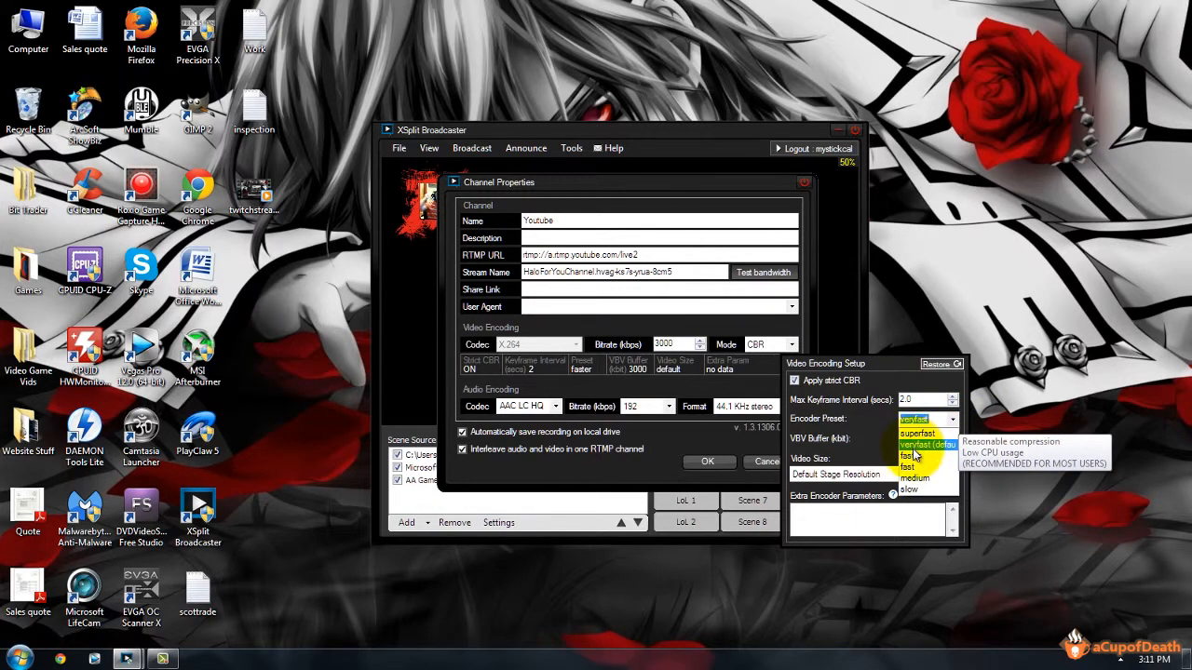
pyautogui.moveTo(916, 465)
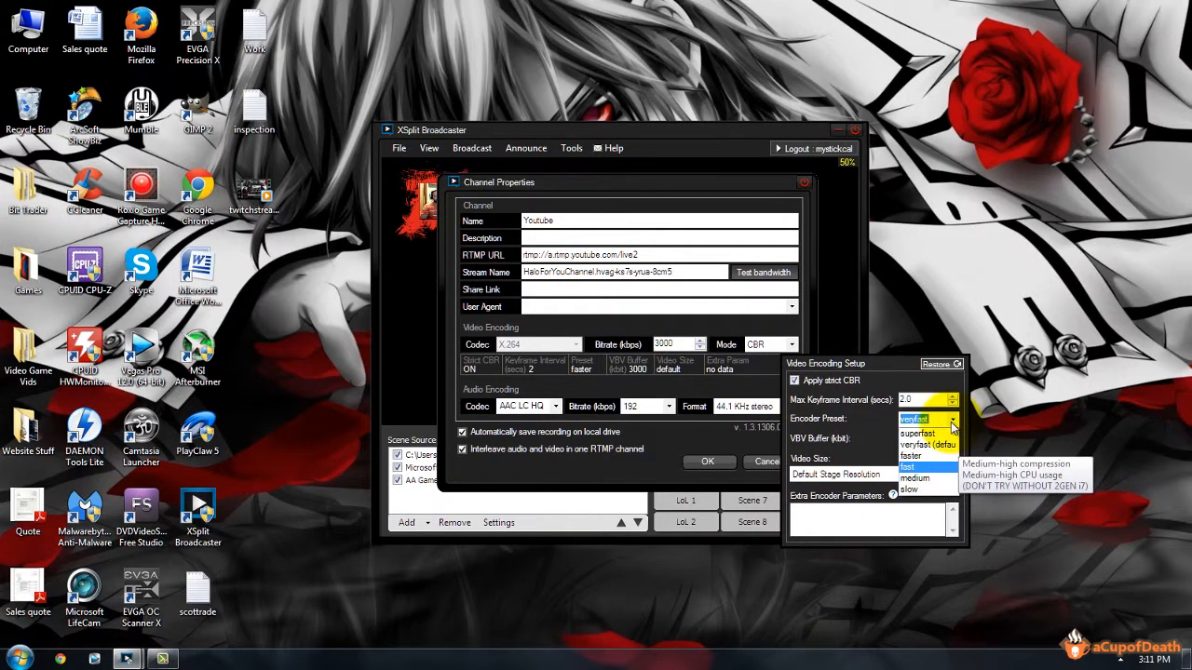
pyautogui.moveTo(916, 478)
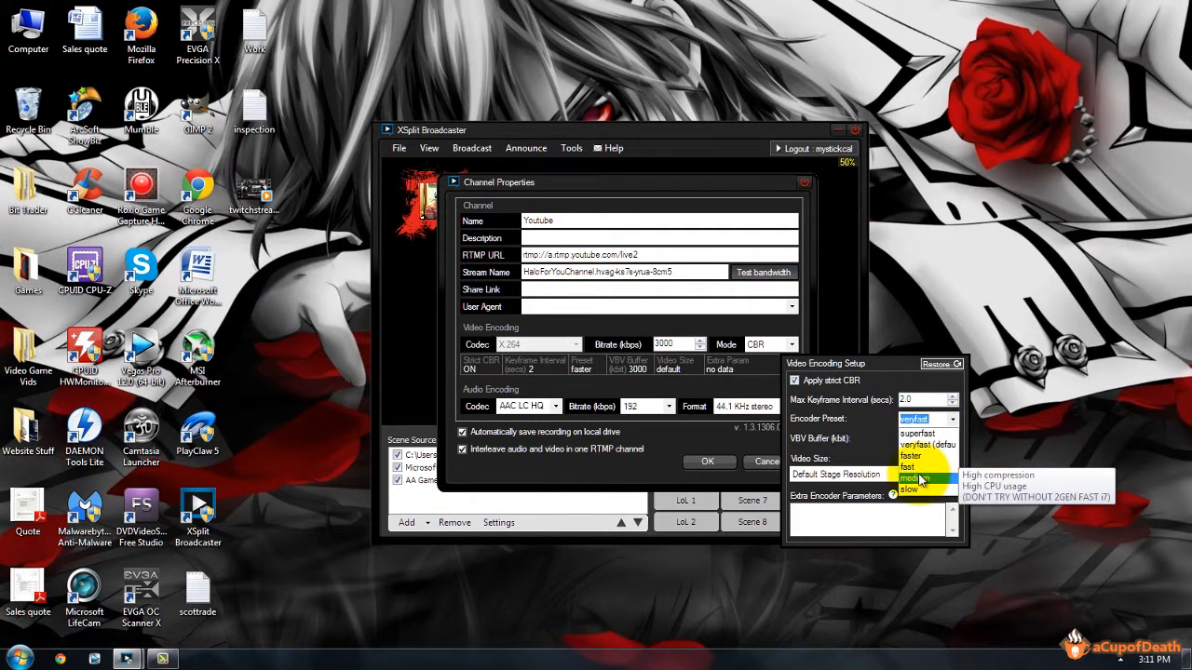
pyautogui.moveTo(907, 466)
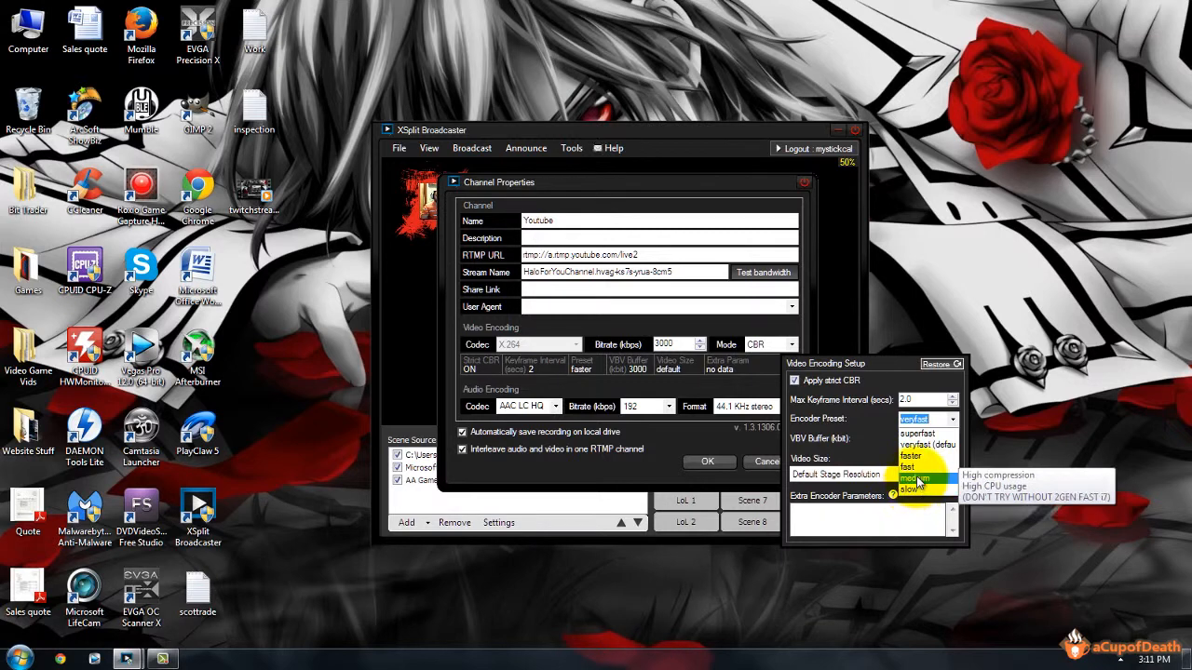
pyautogui.moveTo(913, 466)
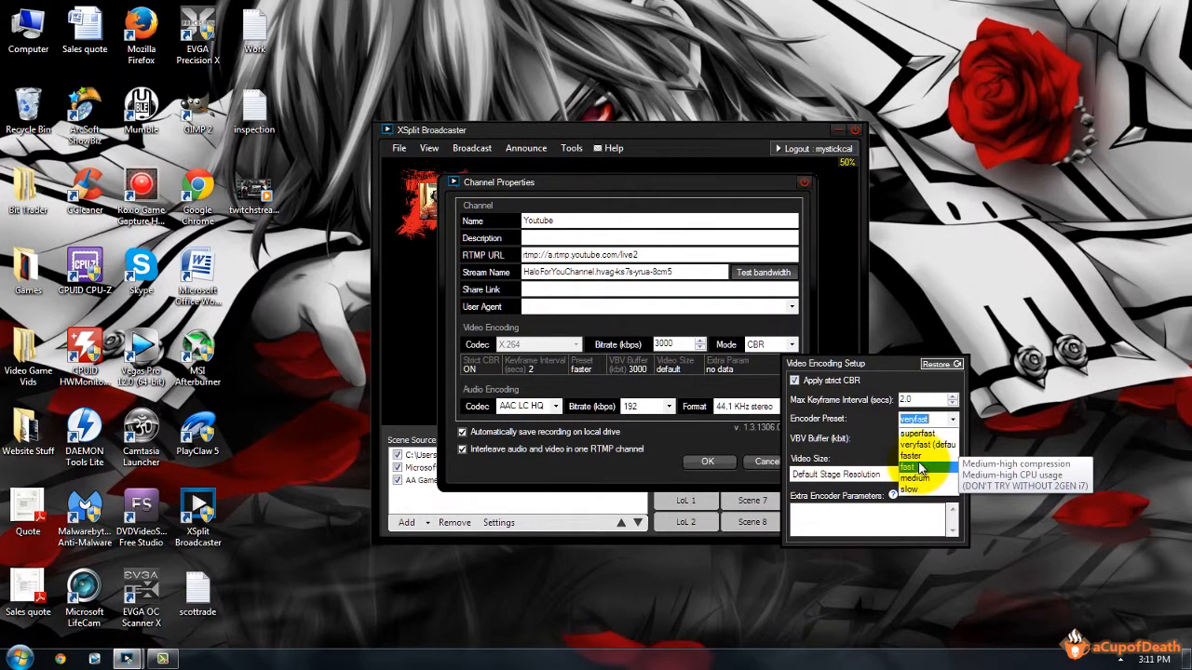
pyautogui.moveTo(927, 443)
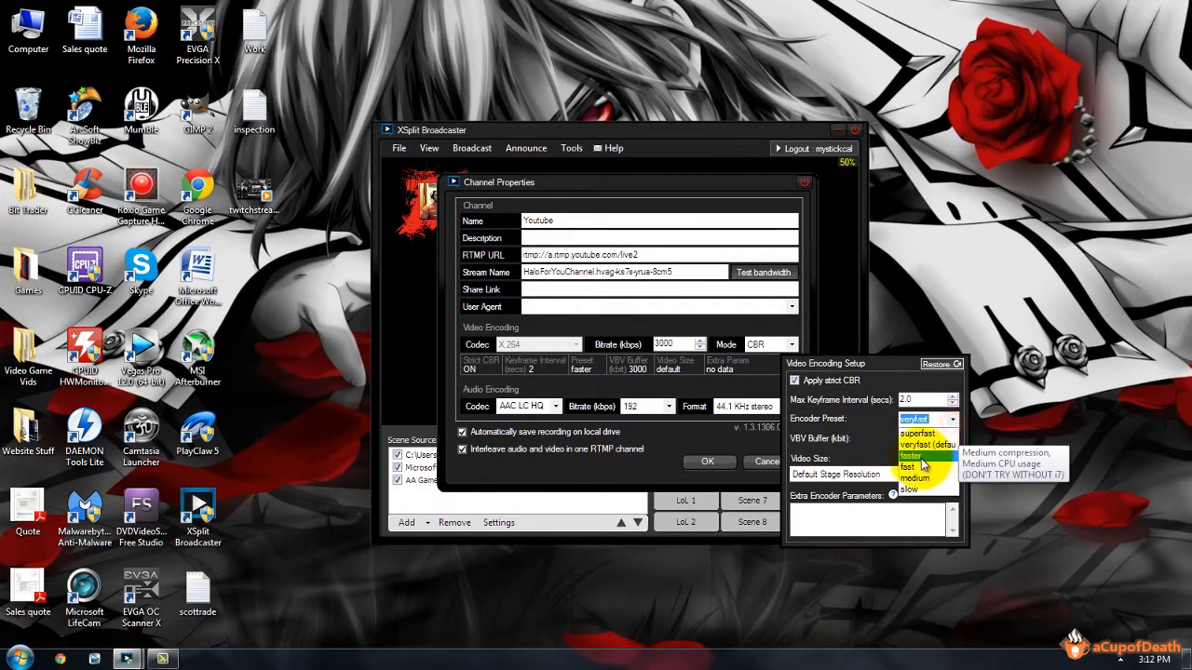
pyautogui.moveTo(914, 476)
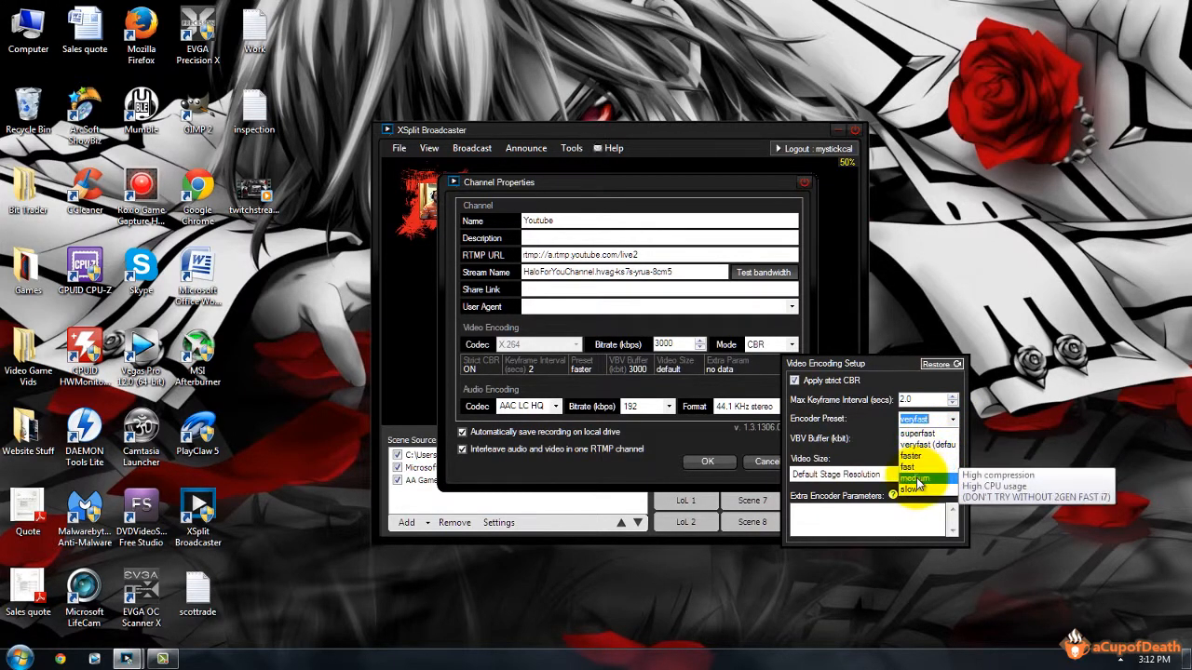
pyautogui.moveTo(915, 456)
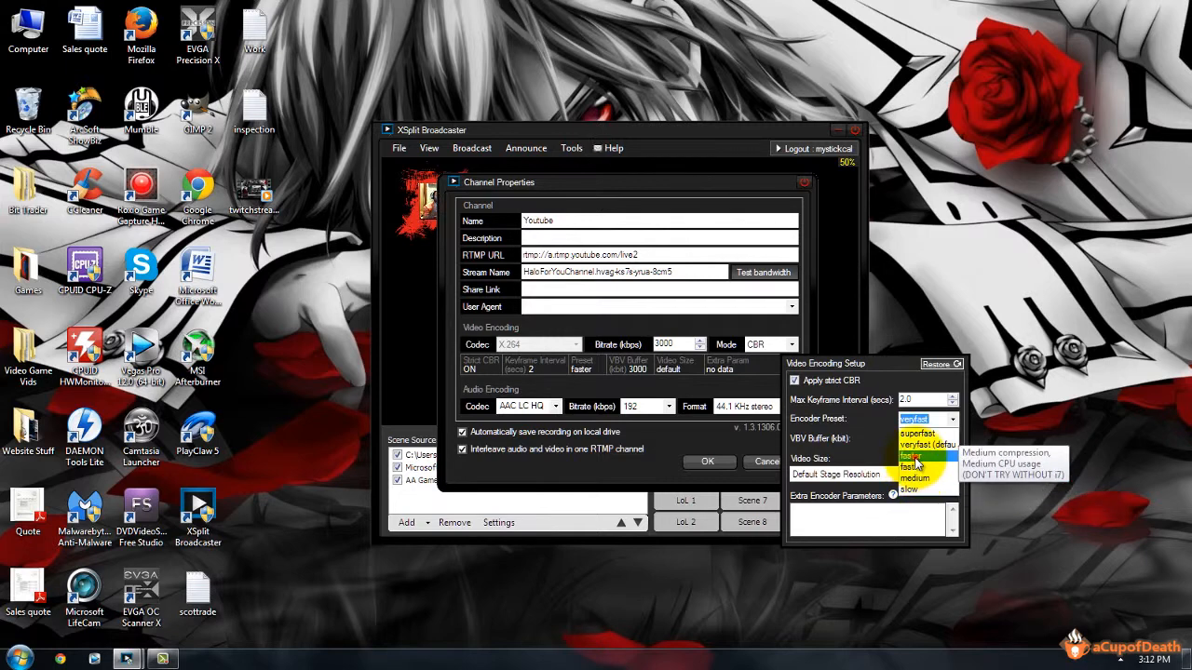
# Leave Video Encoding Setup and choose AAC LC HQ as the audio codec.
pyautogui.click(912, 466)
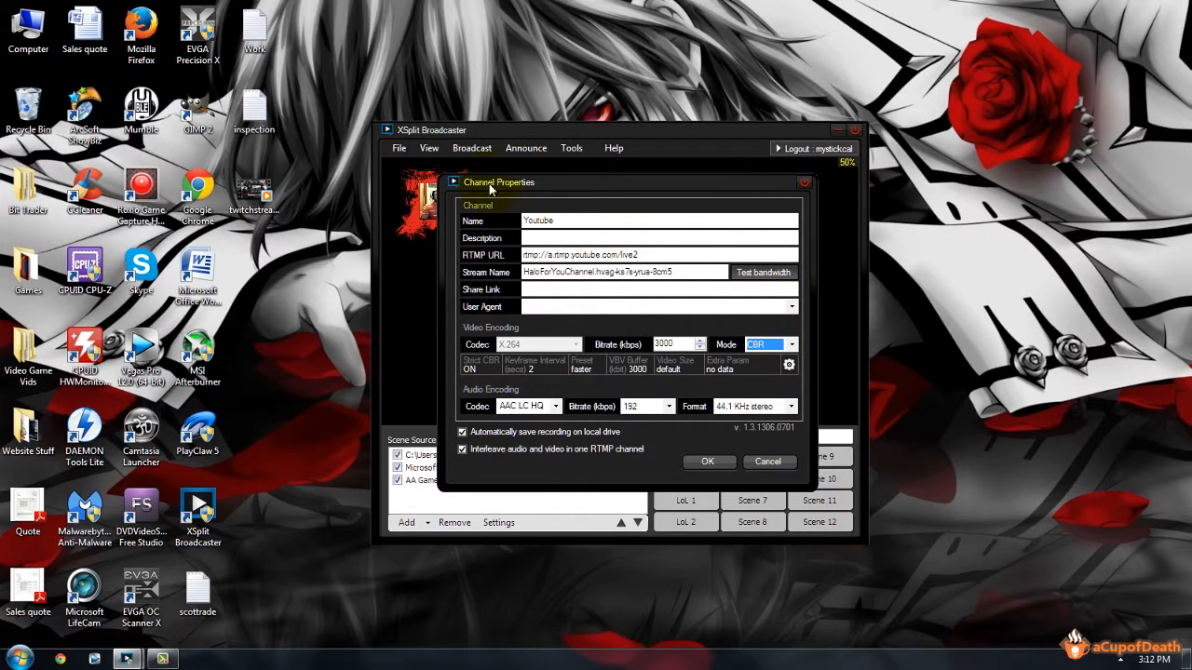
pyautogui.moveTo(559, 480)
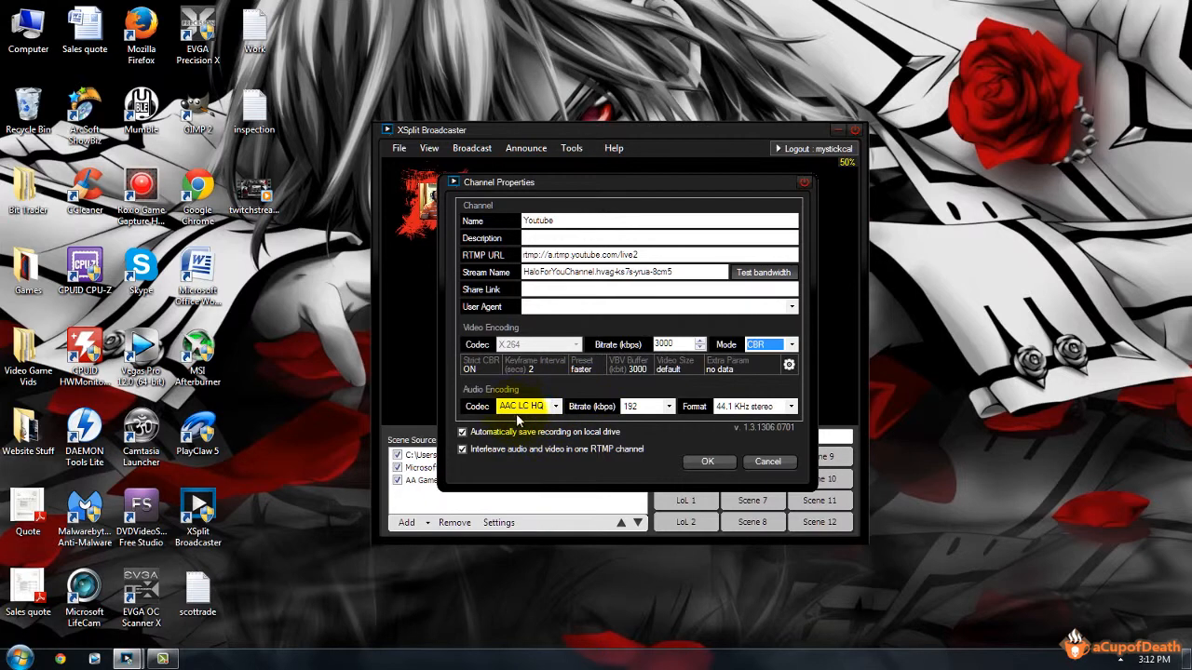
pyautogui.click(555, 406)
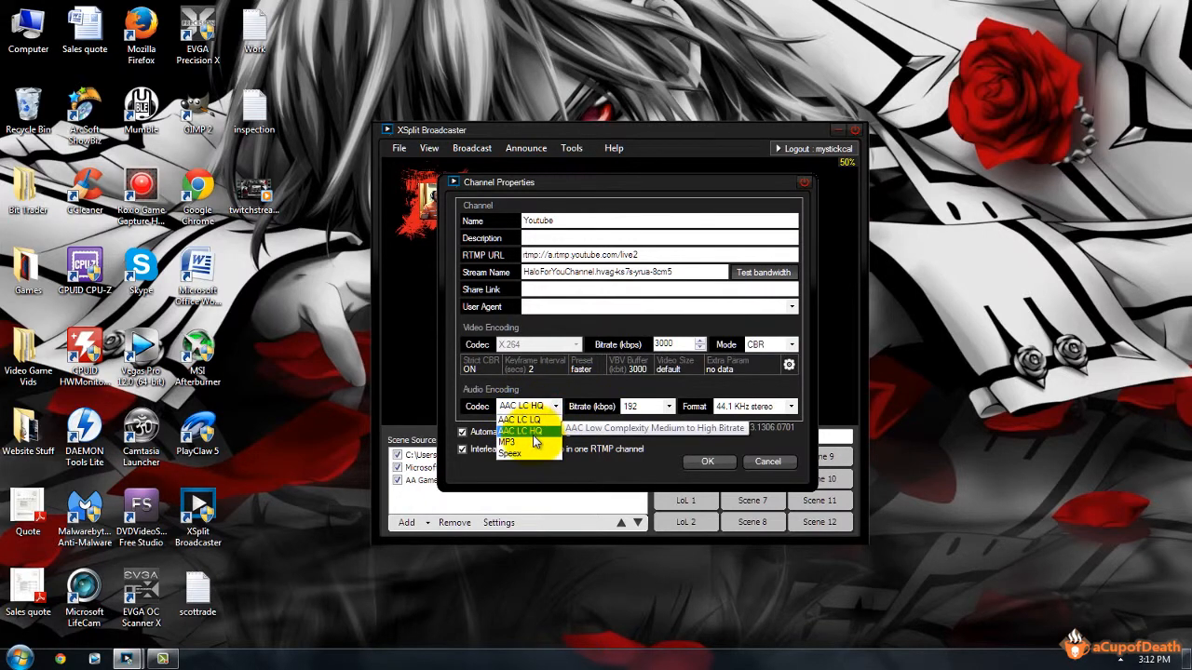
pyautogui.moveTo(521, 437)
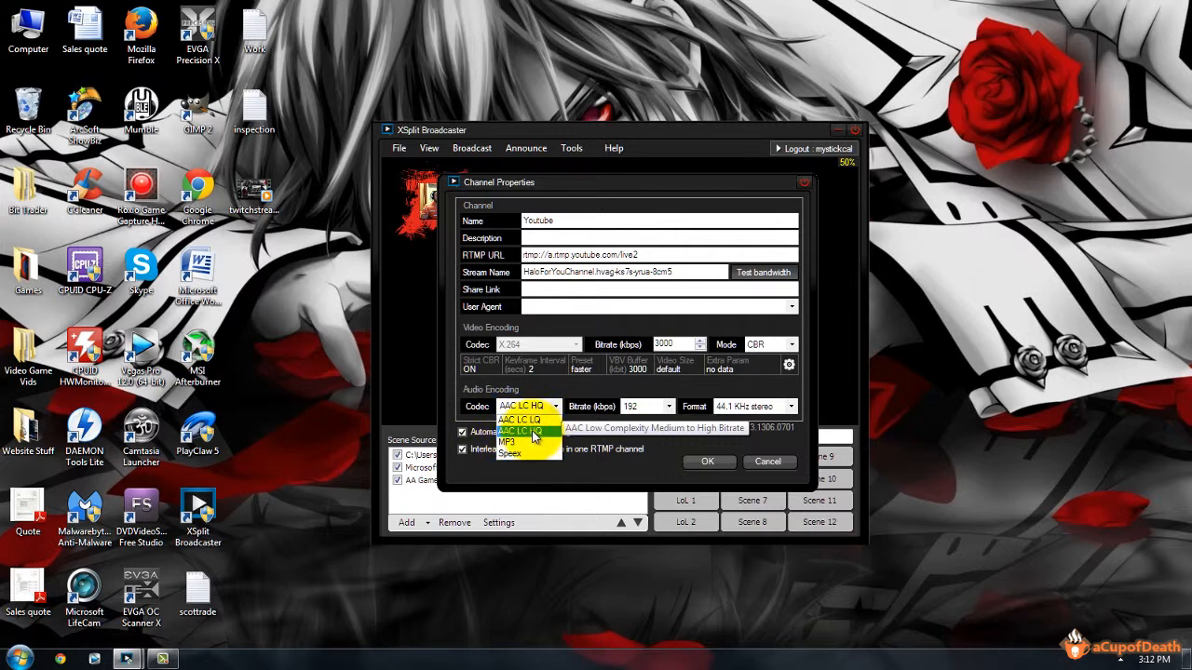
pyautogui.click(521, 417)
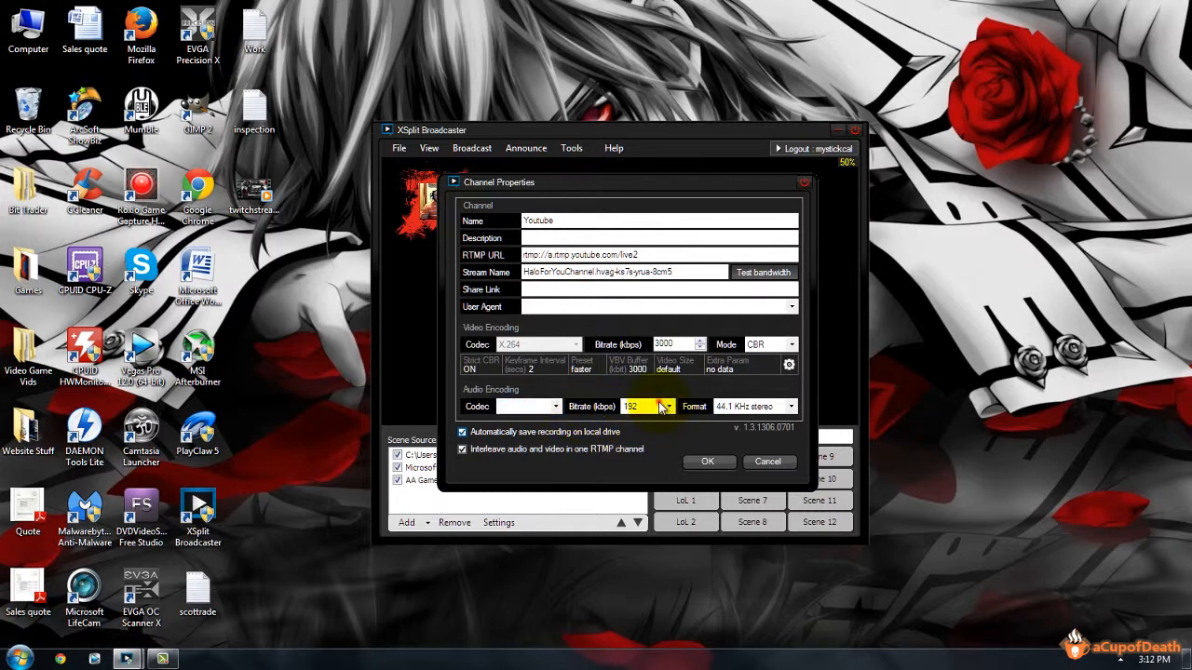
# Set the audio bitrate to 192 kbps, leaving 44.1 KHz stereo format.
pyautogui.click(666, 406)
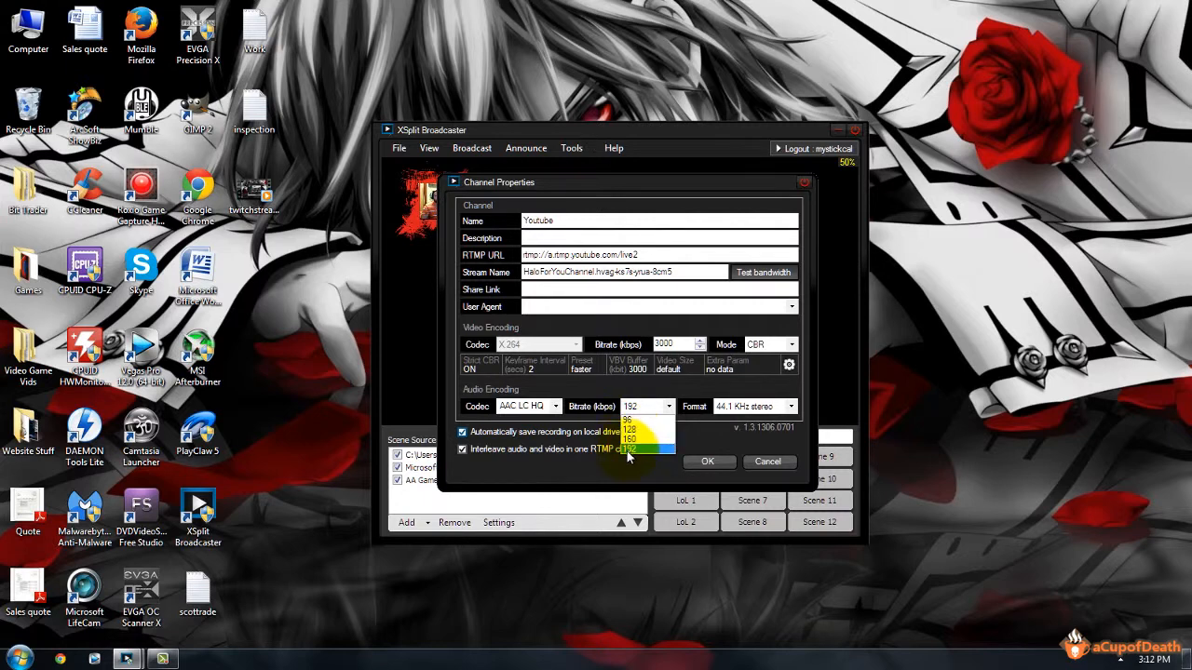
pyautogui.click(633, 449)
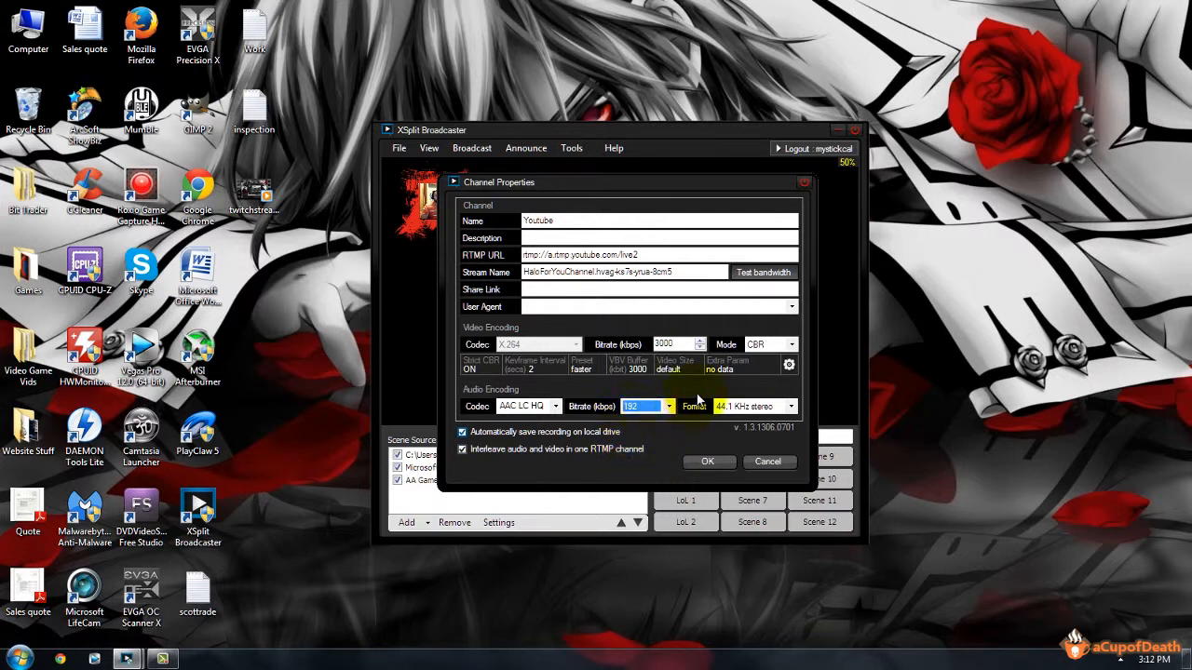
pyautogui.moveTo(703, 401)
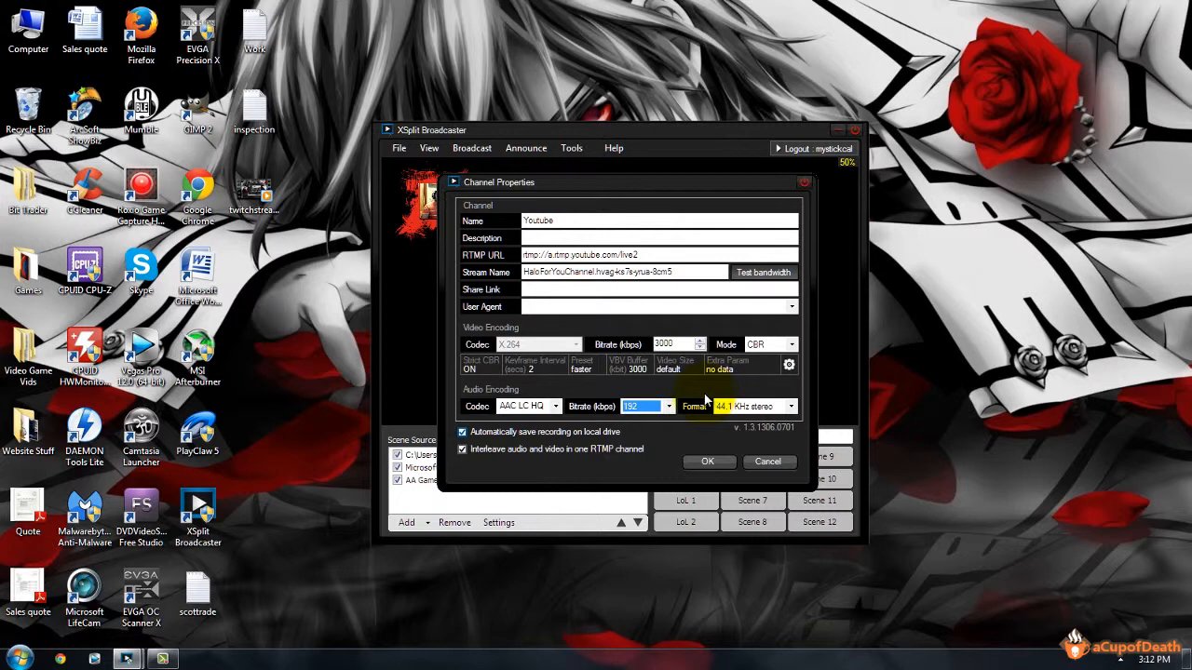
pyautogui.moveTo(708, 399)
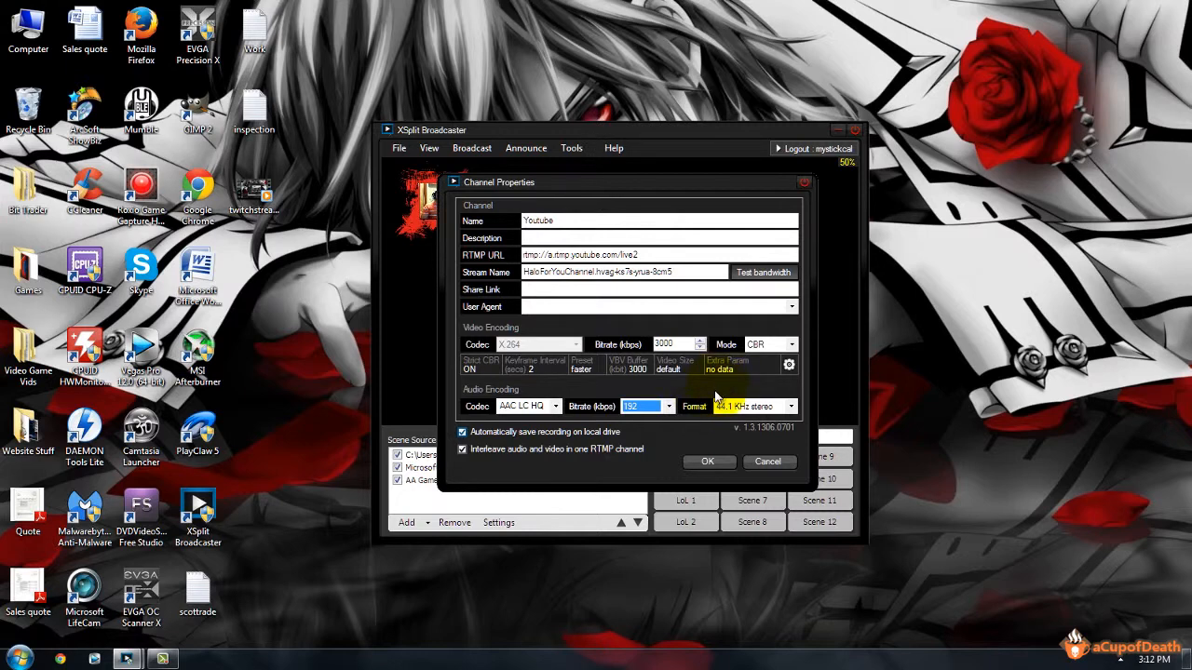
pyautogui.moveTo(689, 406)
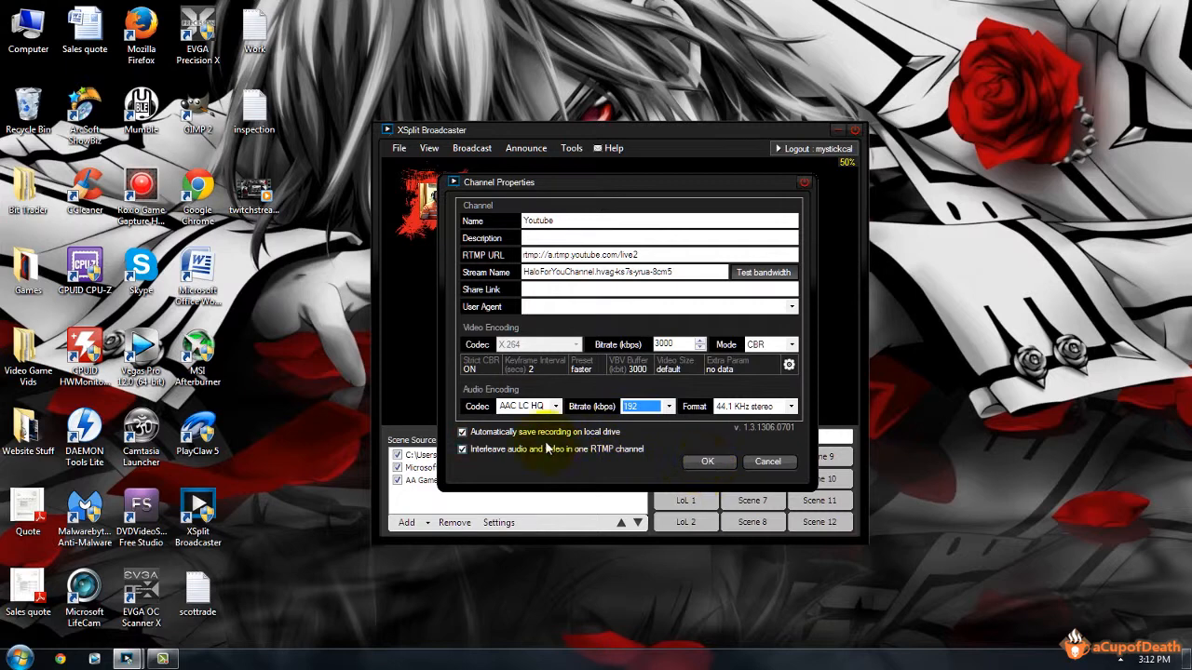
# Turn off automatic local recording and confirm the YouTube channel properties with OK.
pyautogui.click(461, 432)
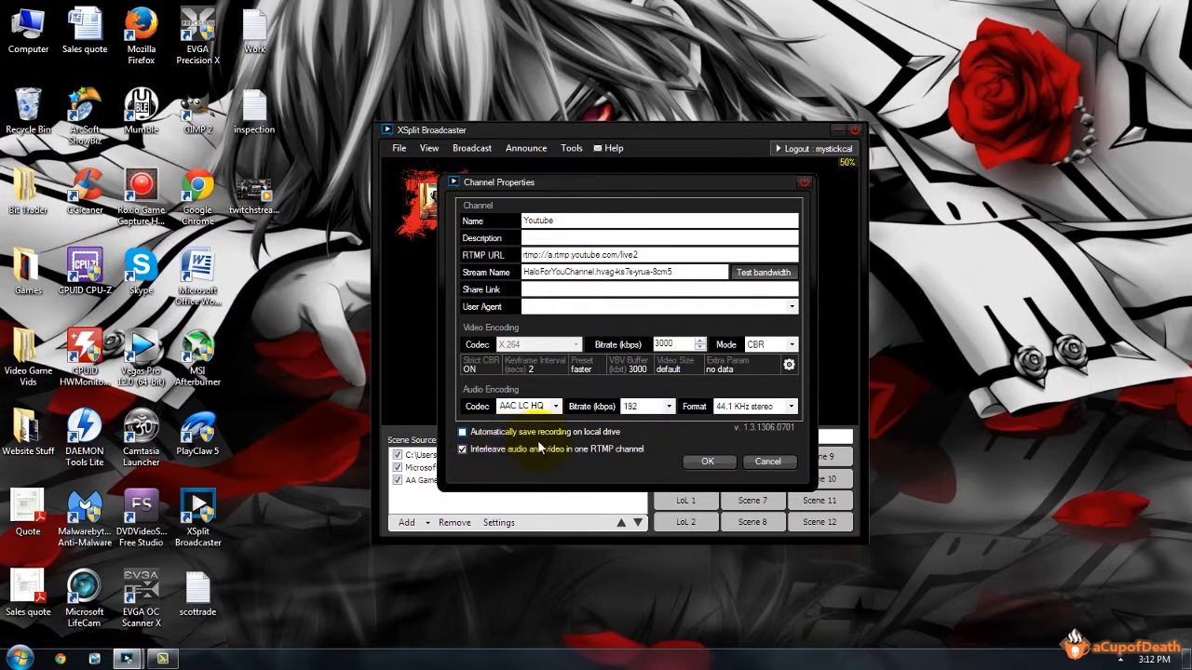
pyautogui.click(461, 432)
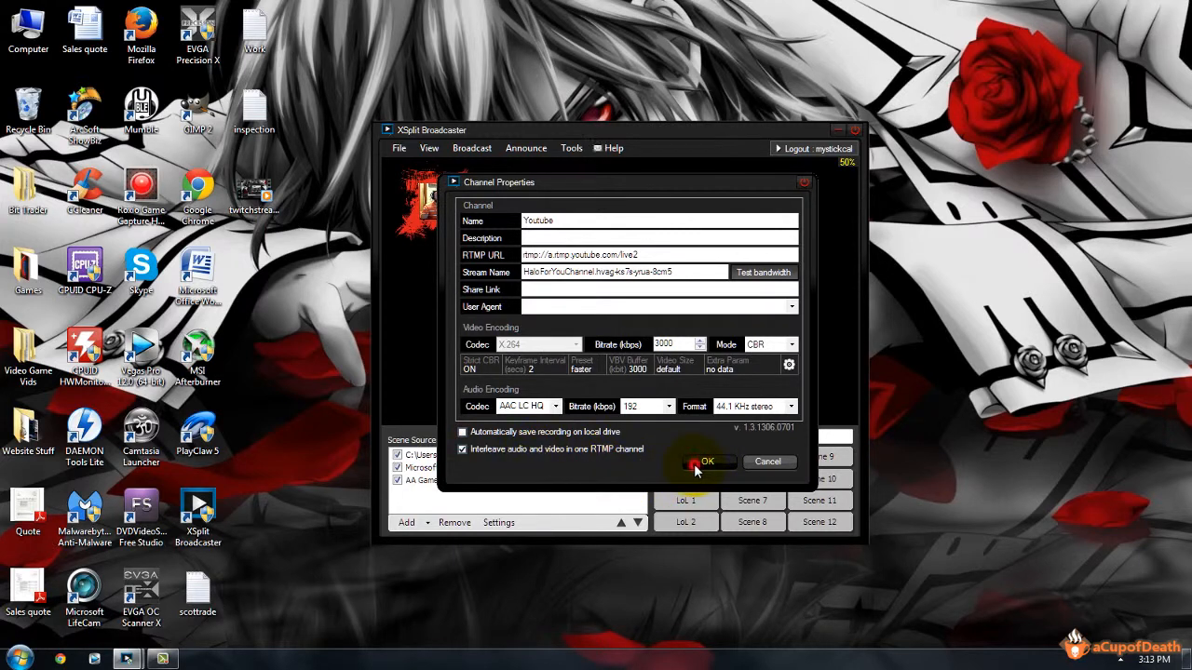
pyautogui.click(707, 461)
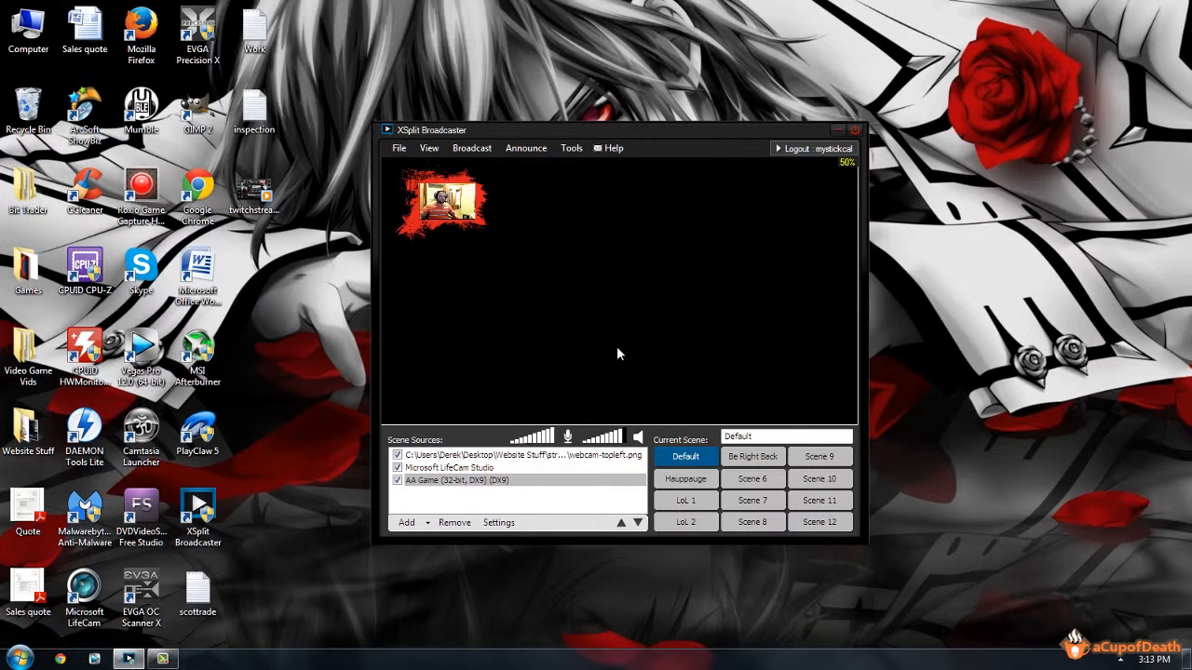